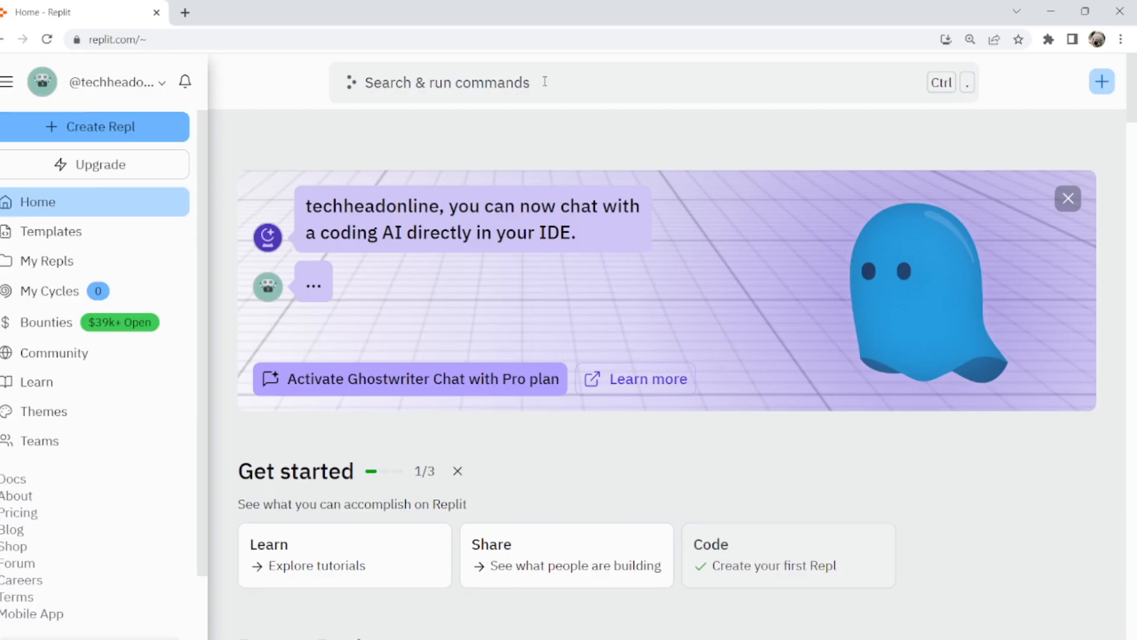
{"action": "mouse_move", "coordinate": [72, 12]}
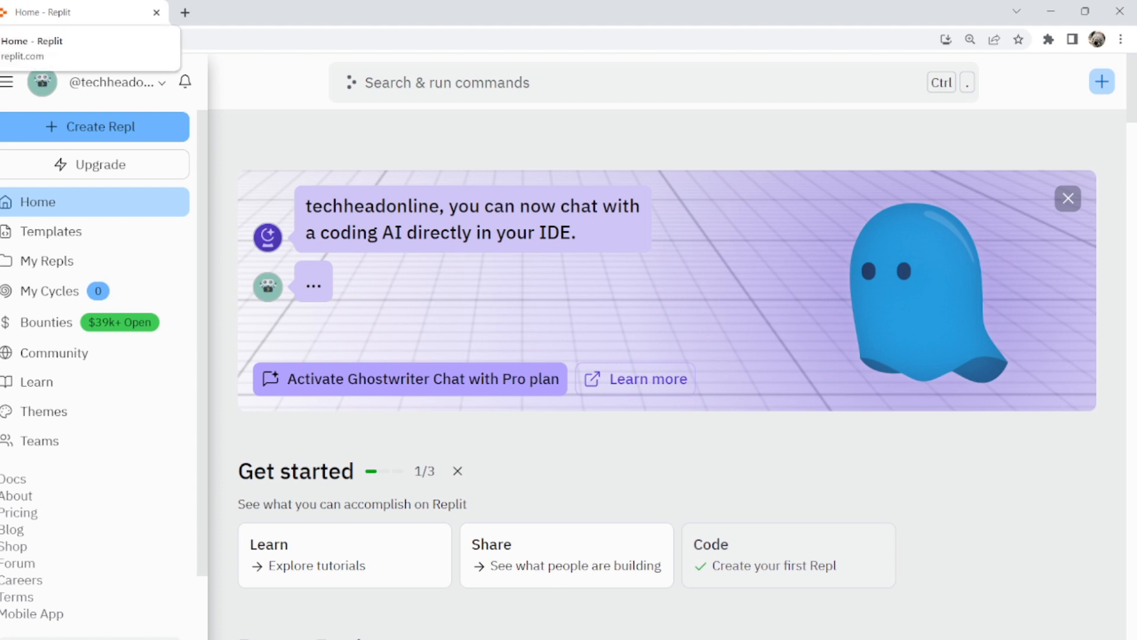
Step: Create a new p5.js Repl named menu and open its workspace
{"action": "left_click", "coordinate": [96, 127]}
{"action": "type", "text": "menu"}
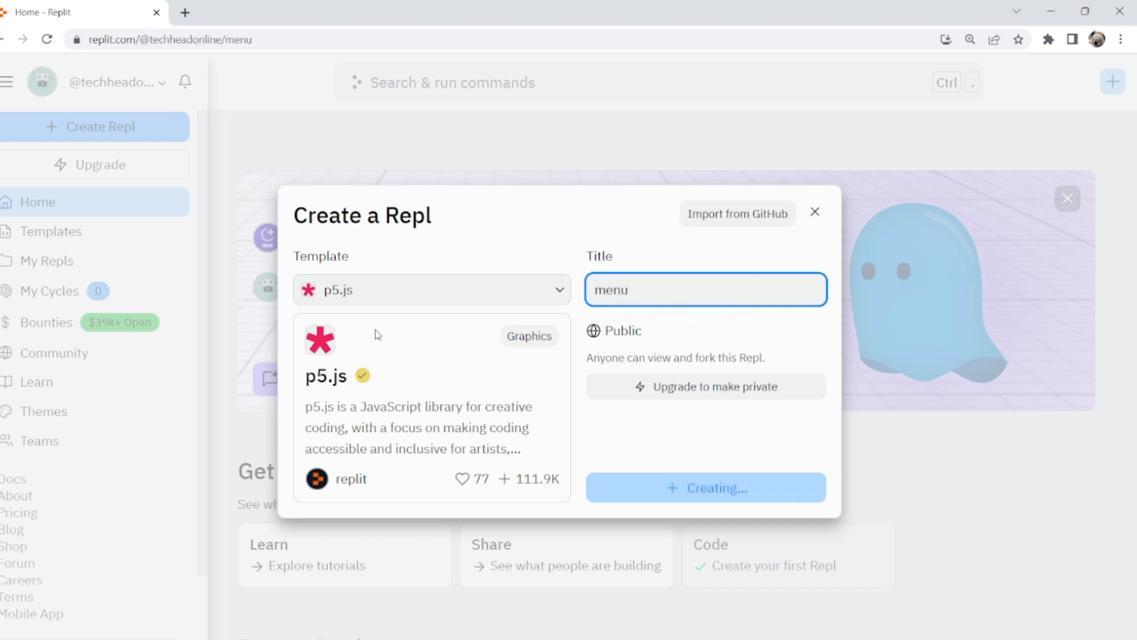
{"action": "left_click", "coordinate": [704, 487]}
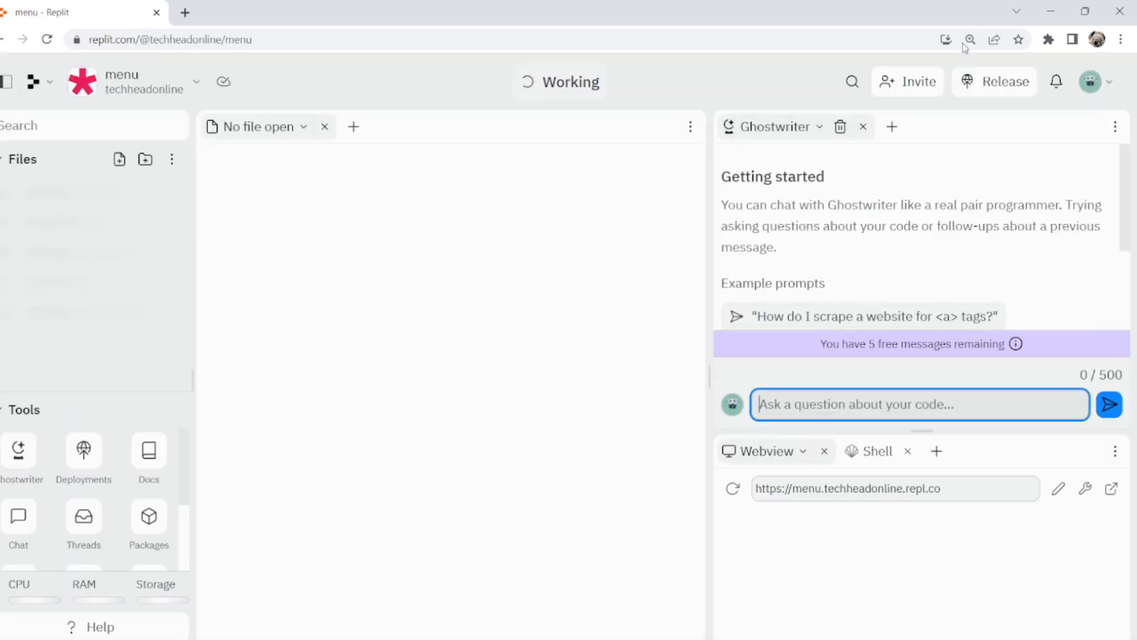
Step: Open p5play.org/learn in a new browser tab
{"action": "left_click", "coordinate": [863, 127]}
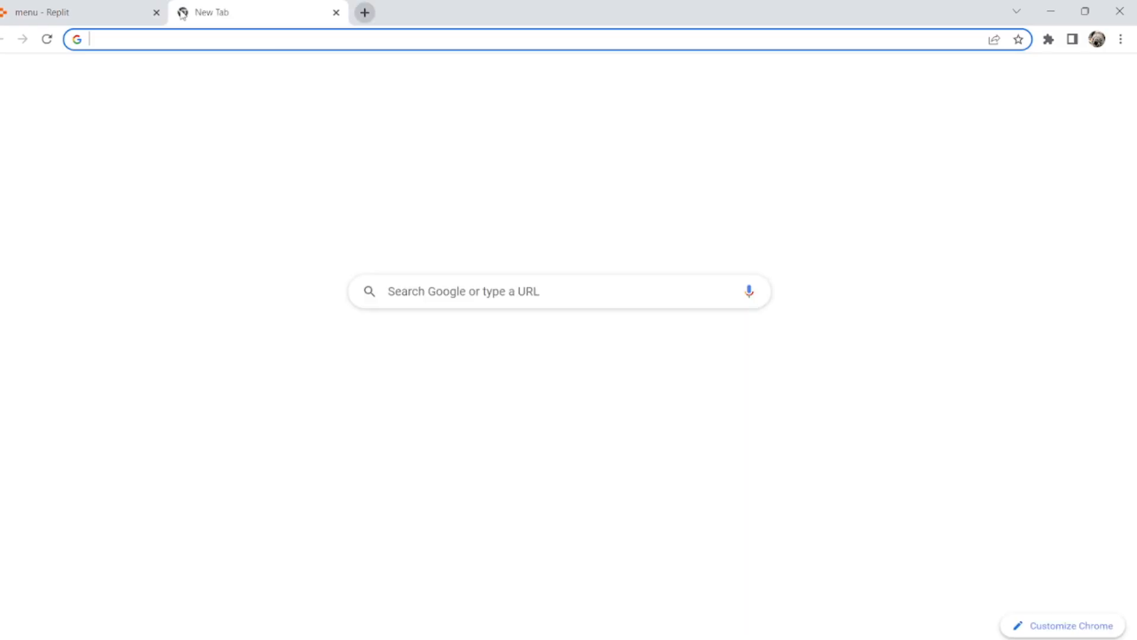
{"action": "type", "text": "p5play.org/learn"}
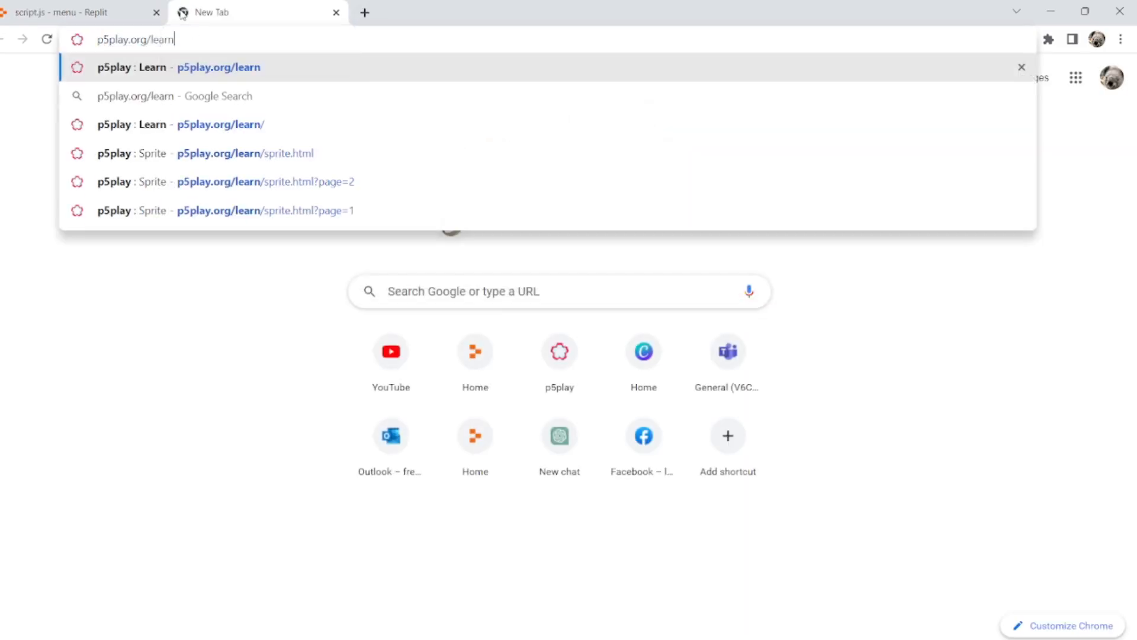
{"action": "key", "text": "Enter"}
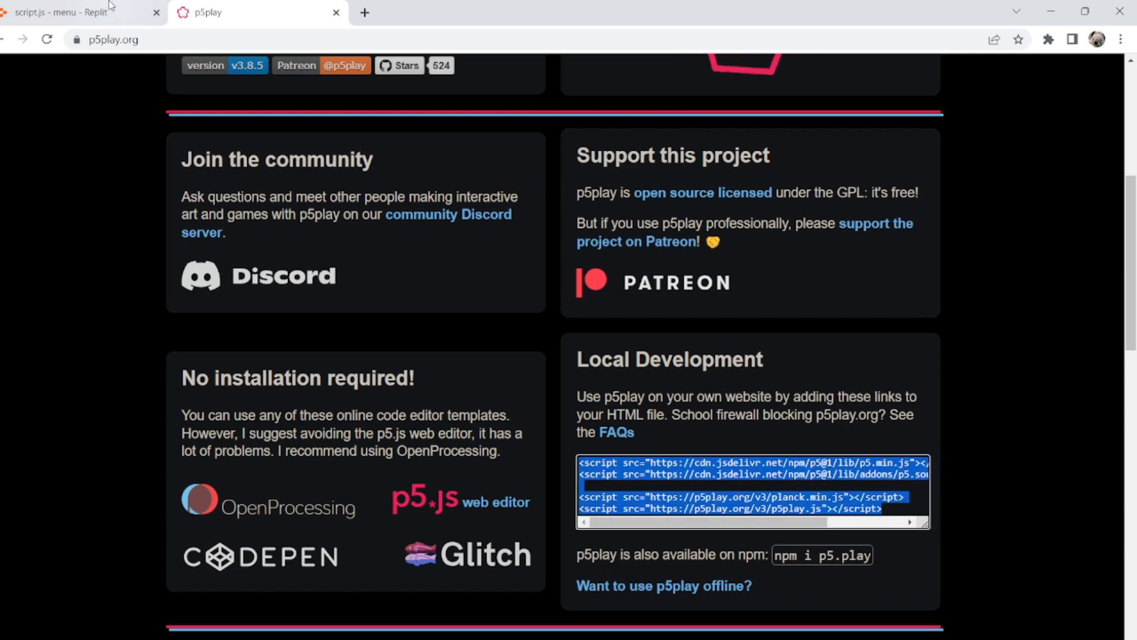
Step: Switch between the Replit project and the p5play page to reach the local development script tags
{"action": "left_click", "coordinate": [72, 12]}
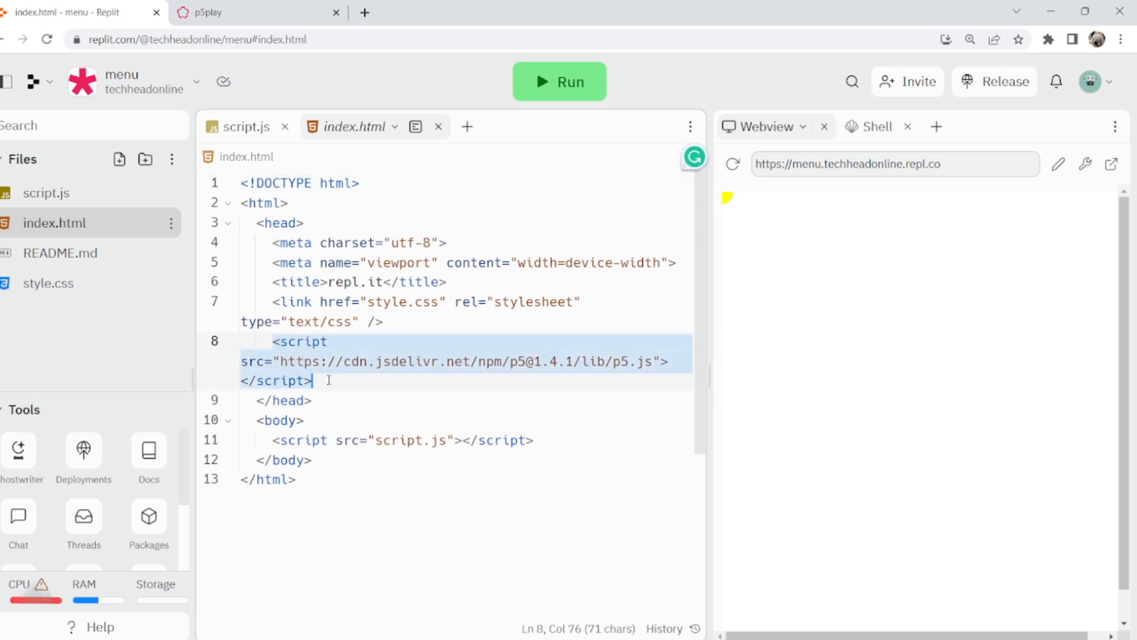
{"action": "left_click", "coordinate": [240, 12]}
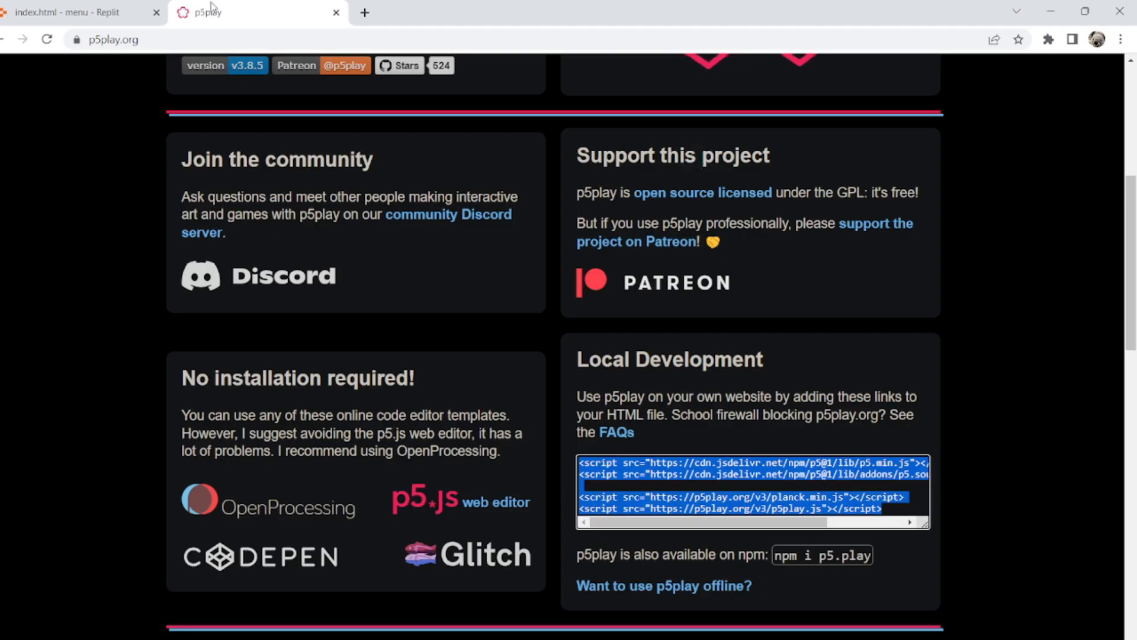
{"action": "left_click", "coordinate": [79, 12]}
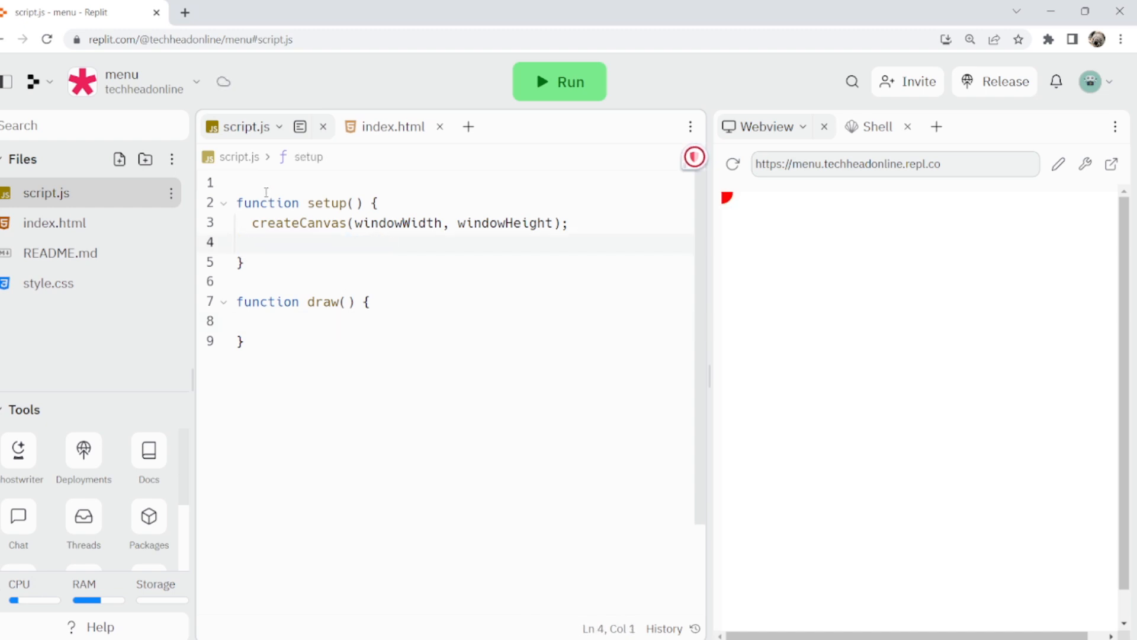
Step: Declare let state = 0; at the top of script.js
{"action": "type", "text": "l"}
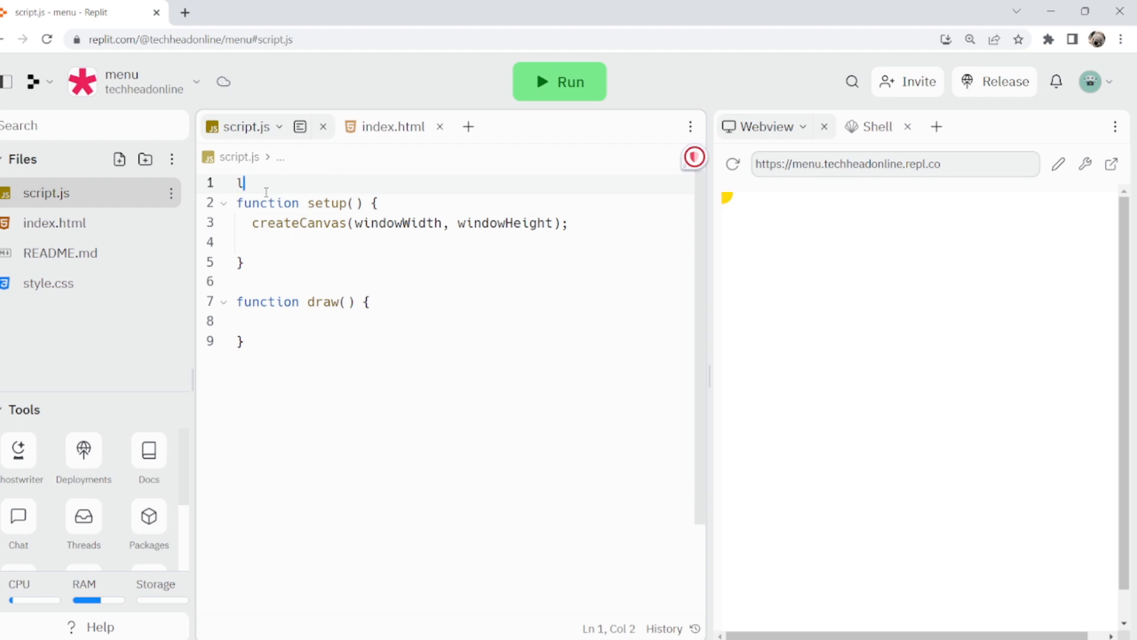
{"action": "type", "text": "et state ="}
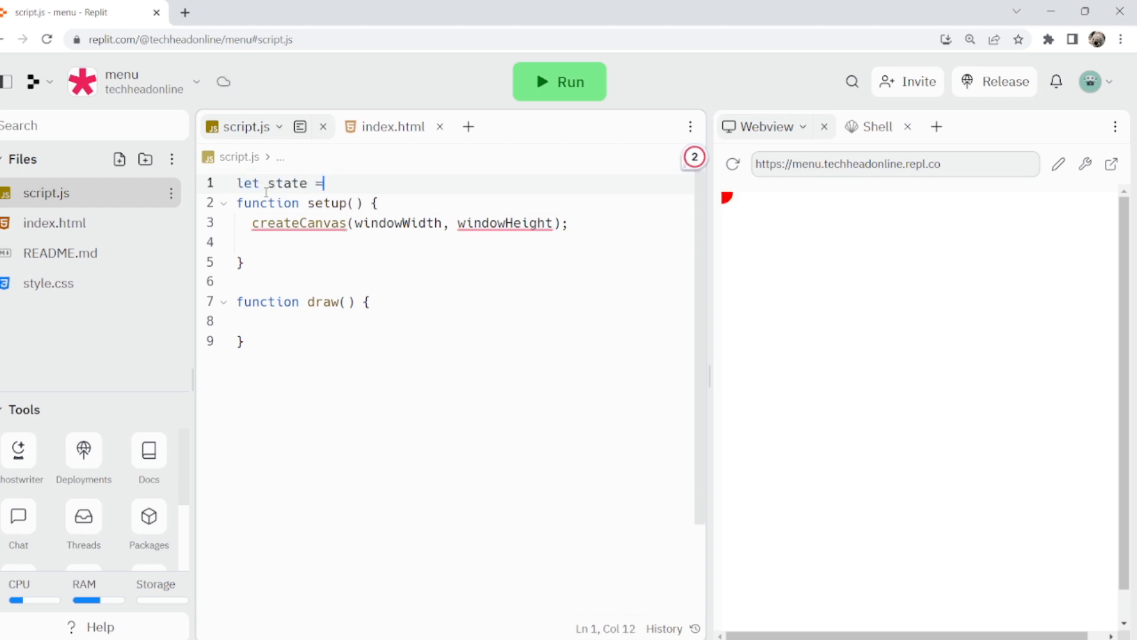
{"action": "type", "text": "0;"}
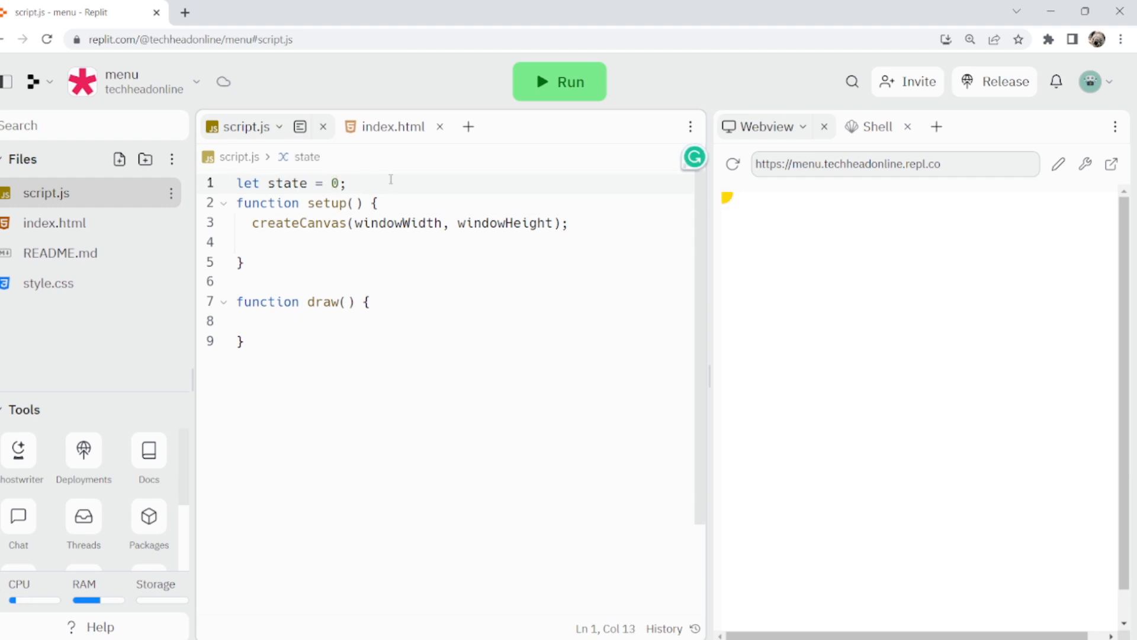
Step: Add draw branches if(state == 0){//menu here} else if(state == 1){}
{"action": "left_click", "coordinate": [334, 182]}
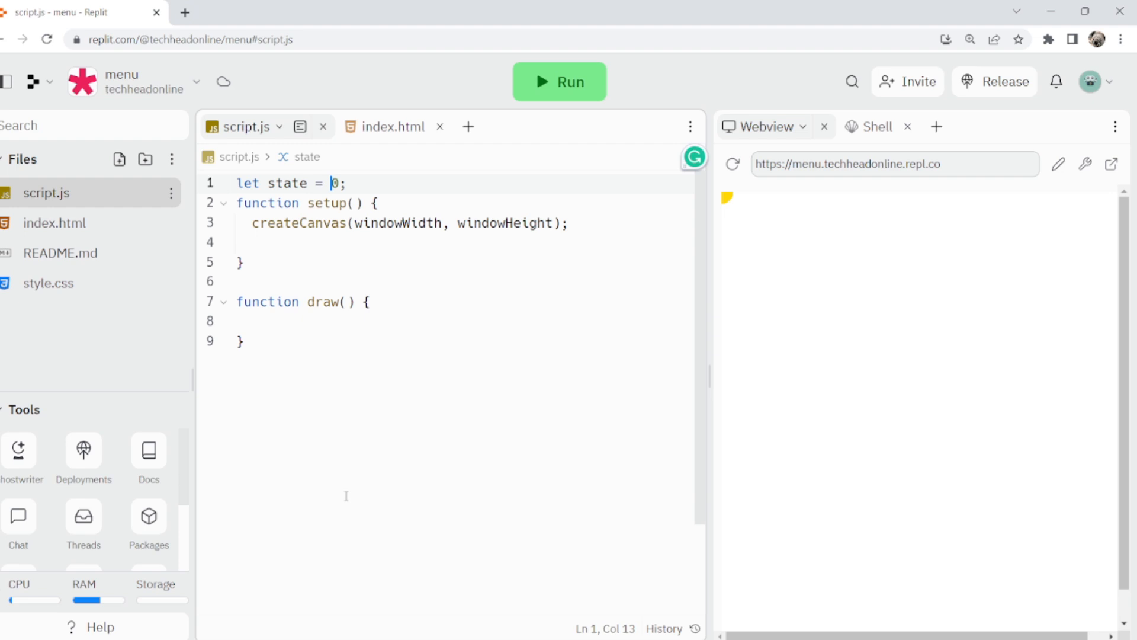
{"action": "type", "text": "if(state  =="}
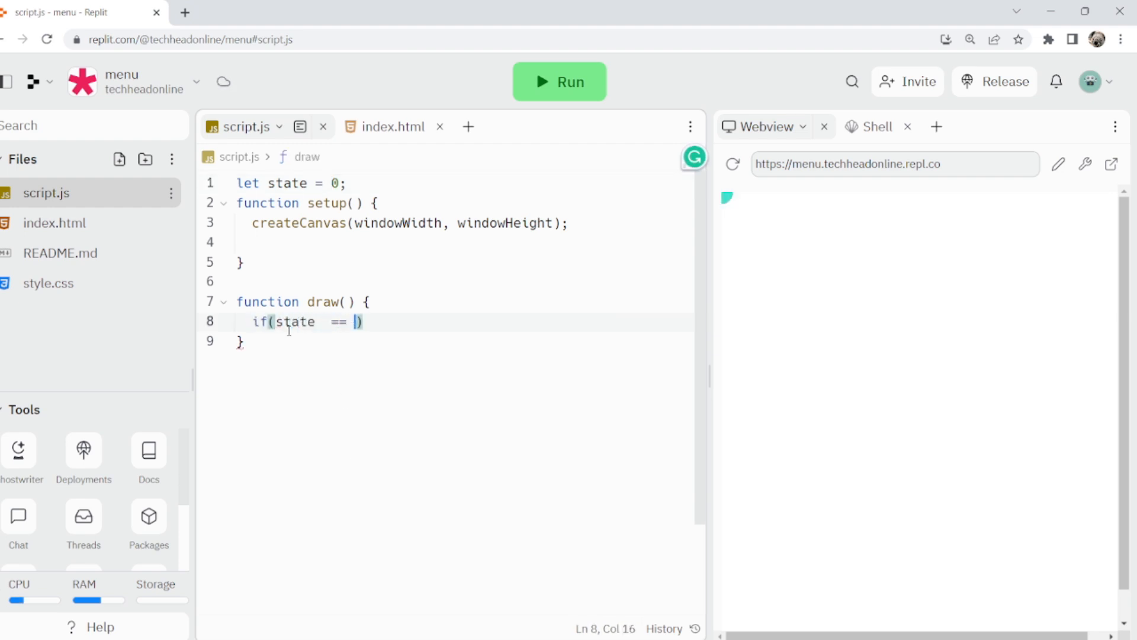
{"action": "type", "text": "0"}
{"action": "type", "text": "//"}
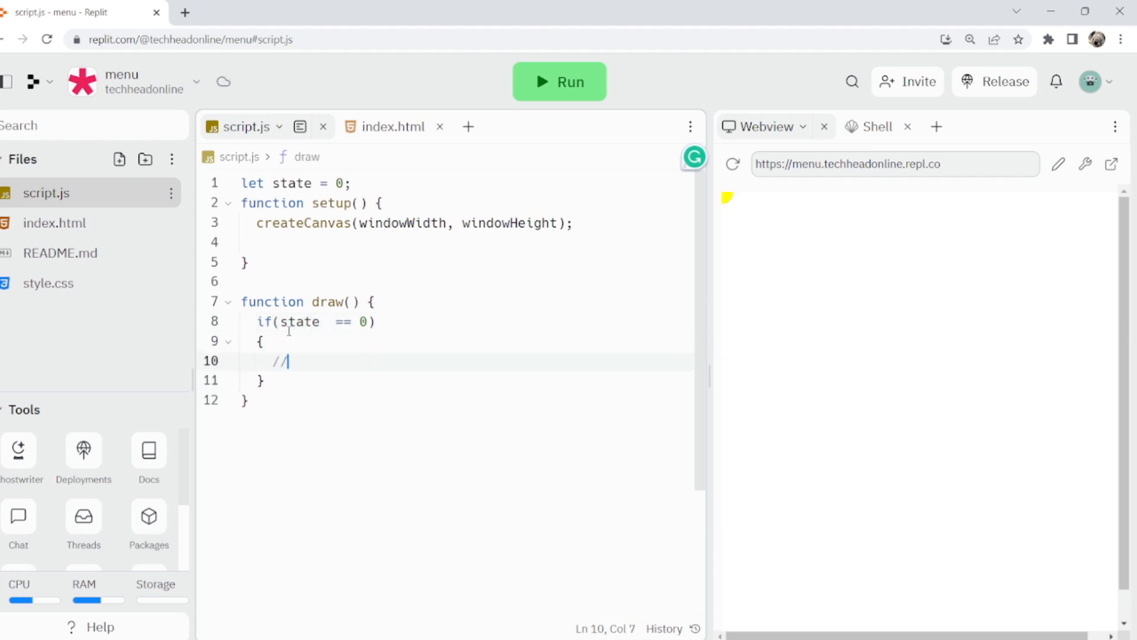
{"action": "type", "text": "menu here"}
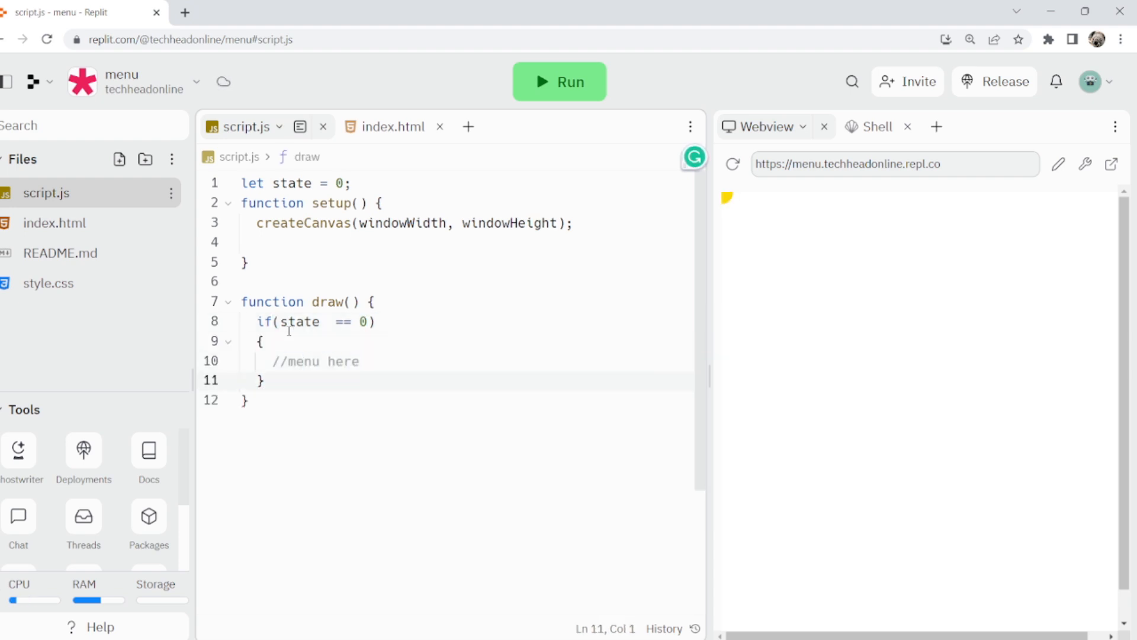
{"action": "type", "text": "else if(state == 1"}
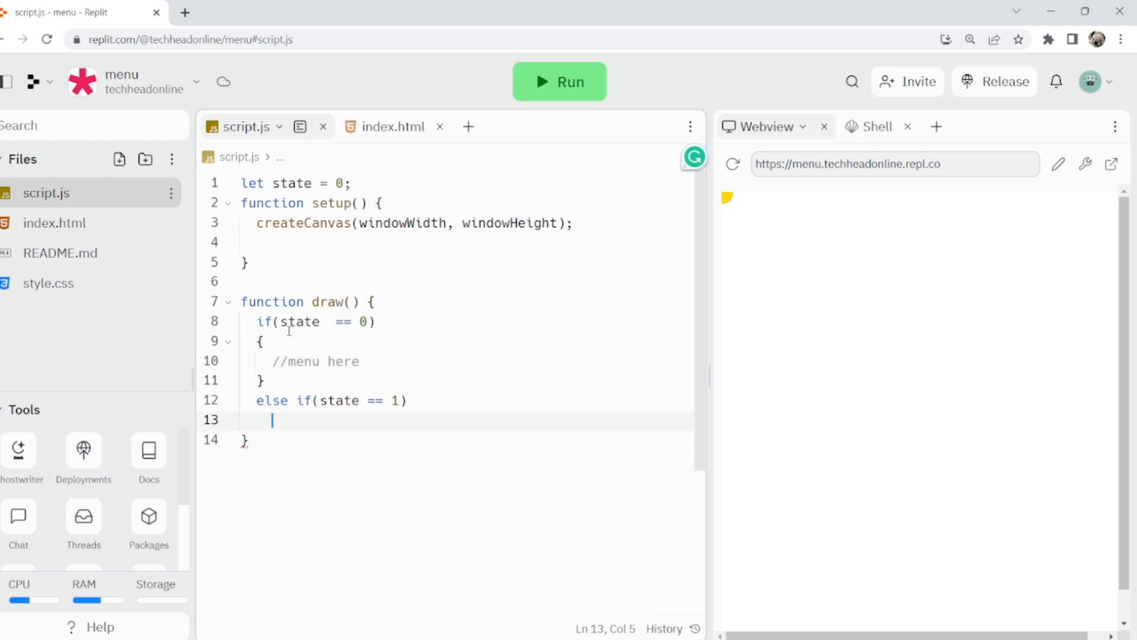
{"action": "type", "text": "{"}
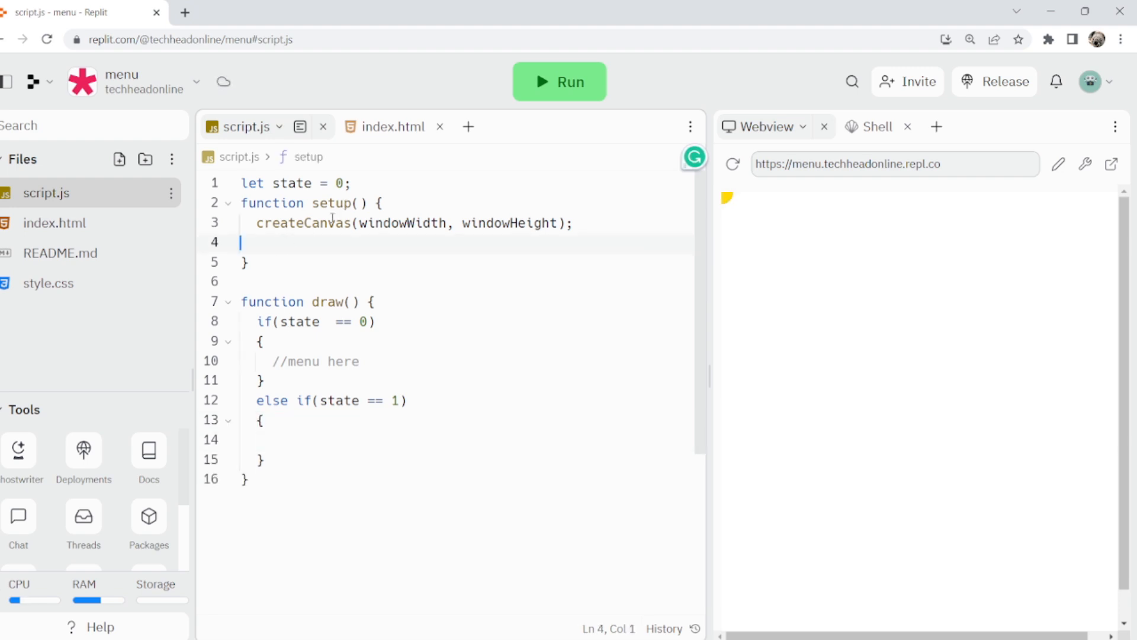
Step: Declare a startButton variable at the top of the script
{"action": "type", "text": "let"}
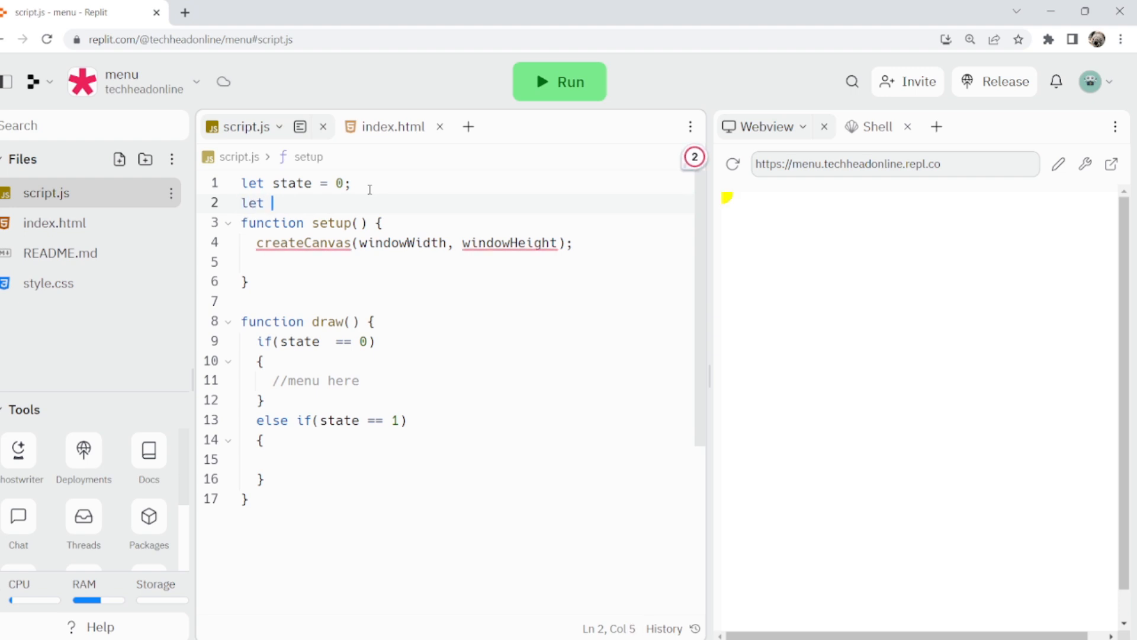
{"action": "type", "text": "startButt"}
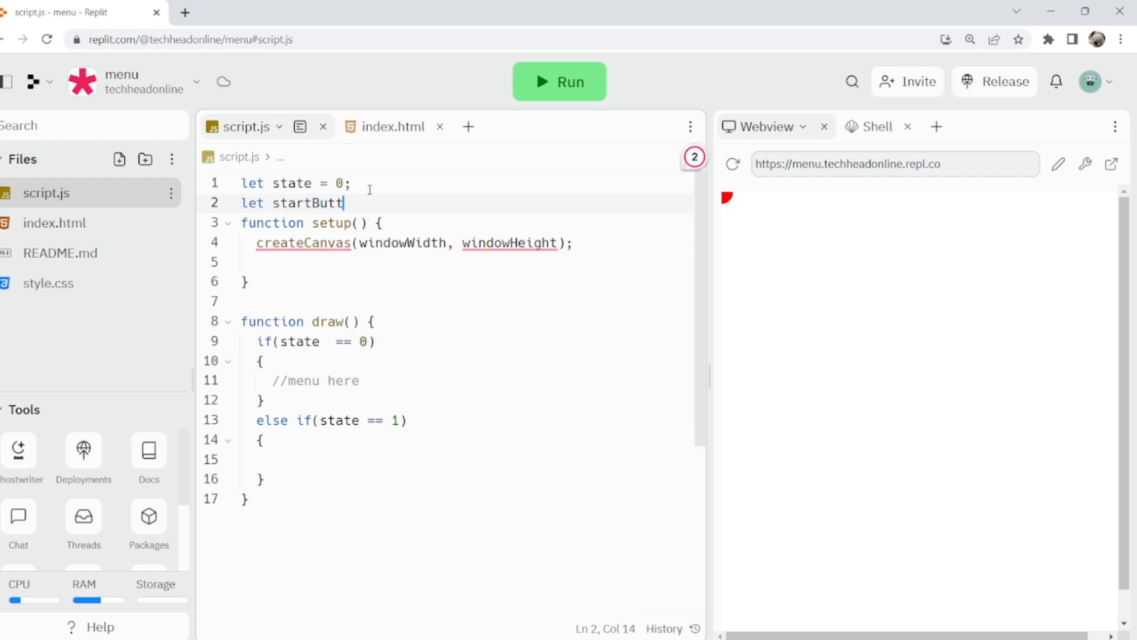
{"action": "type", "text": "on;"}
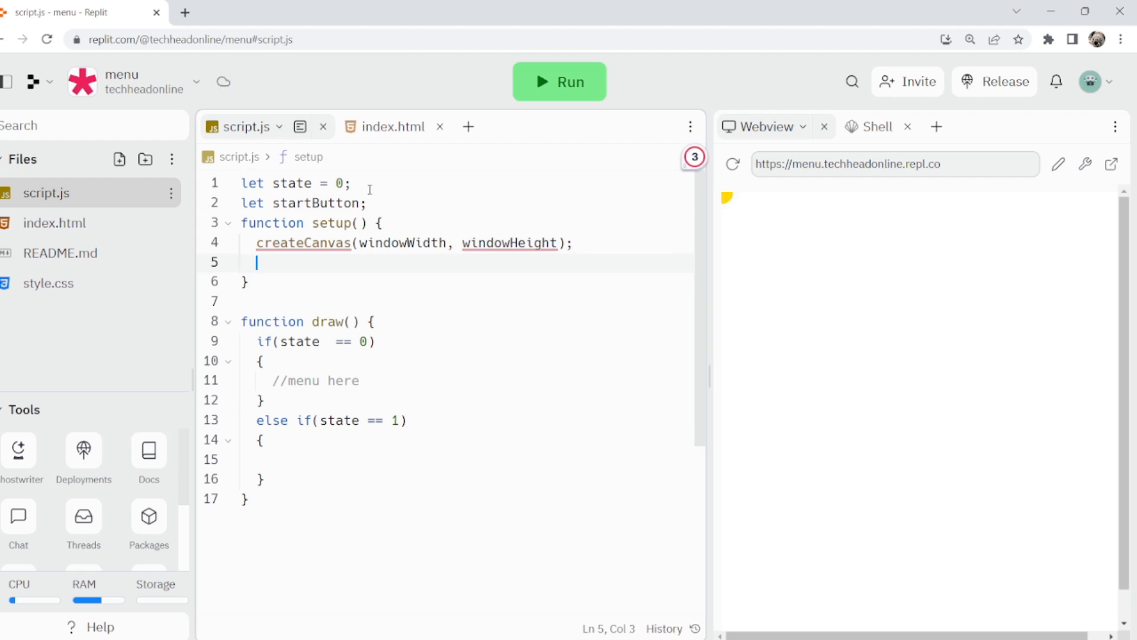
Step: Create startButton as new Sprite(width/3, height/2, 'n') in setup and preview it
{"action": "type", "text": "startButton = new Sprite("}
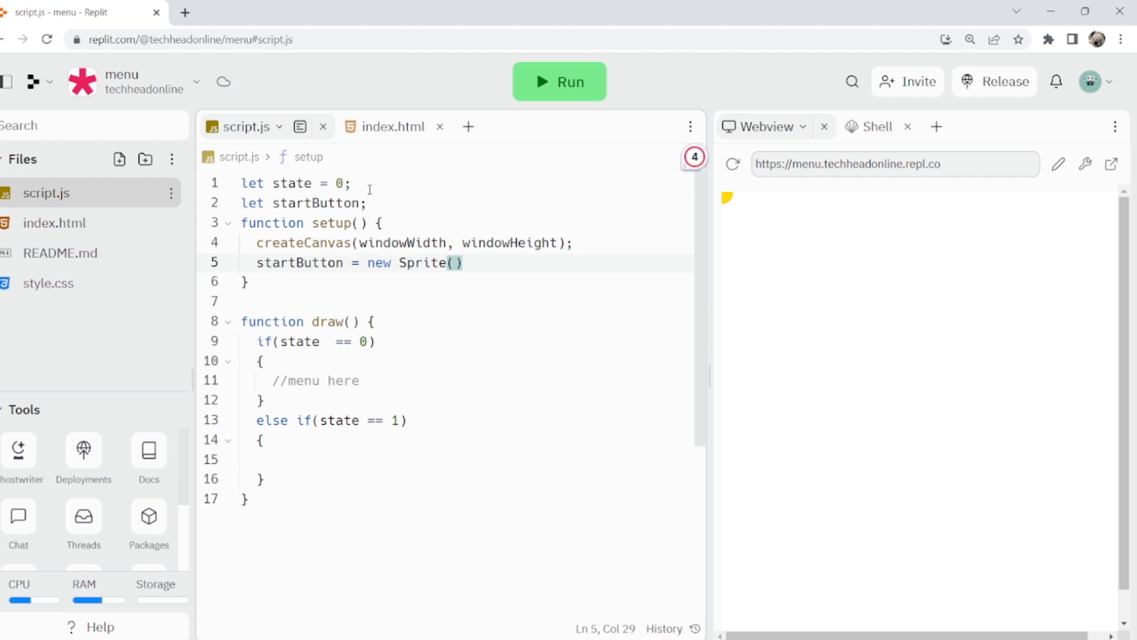
{"action": "type", "text": "width/"}
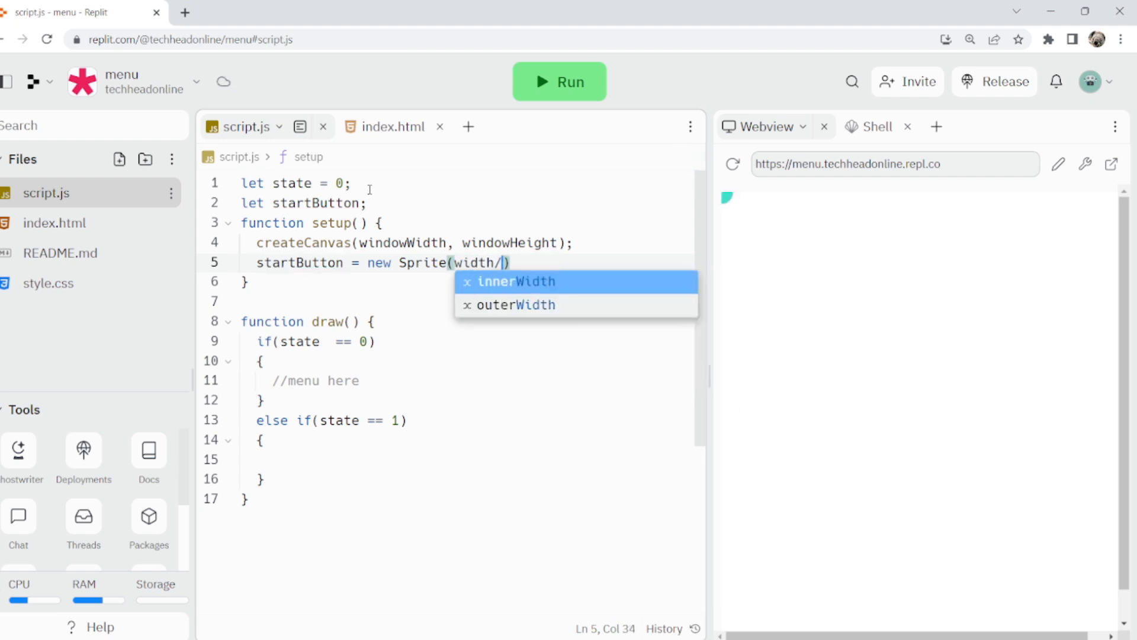
{"action": "type", "text": "3,height"}
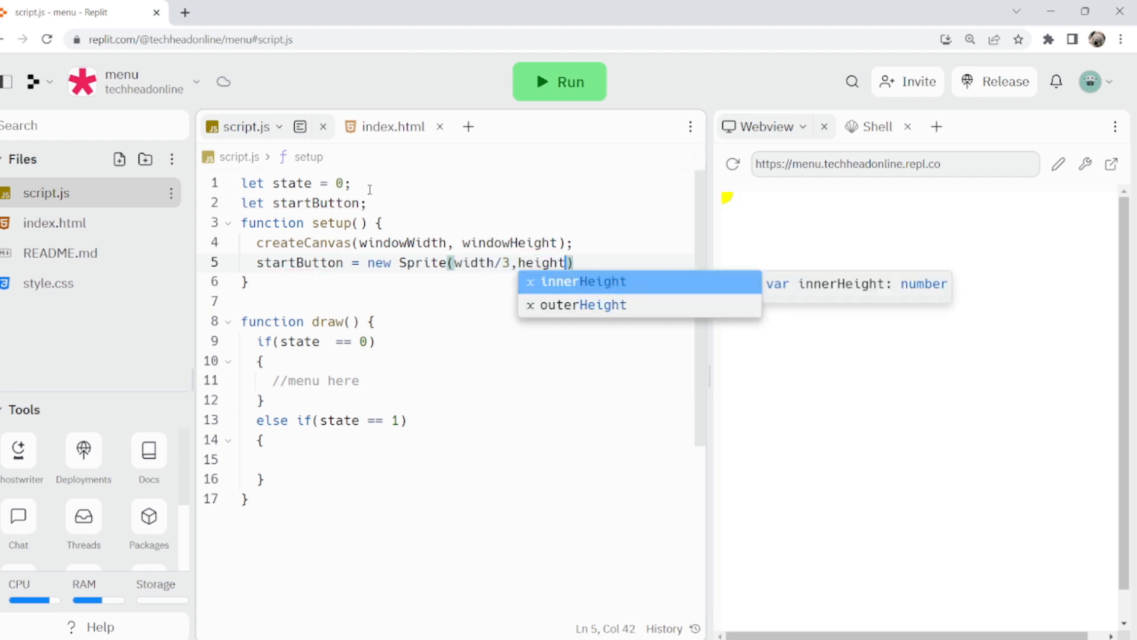
{"action": "type", "text": "/2"}
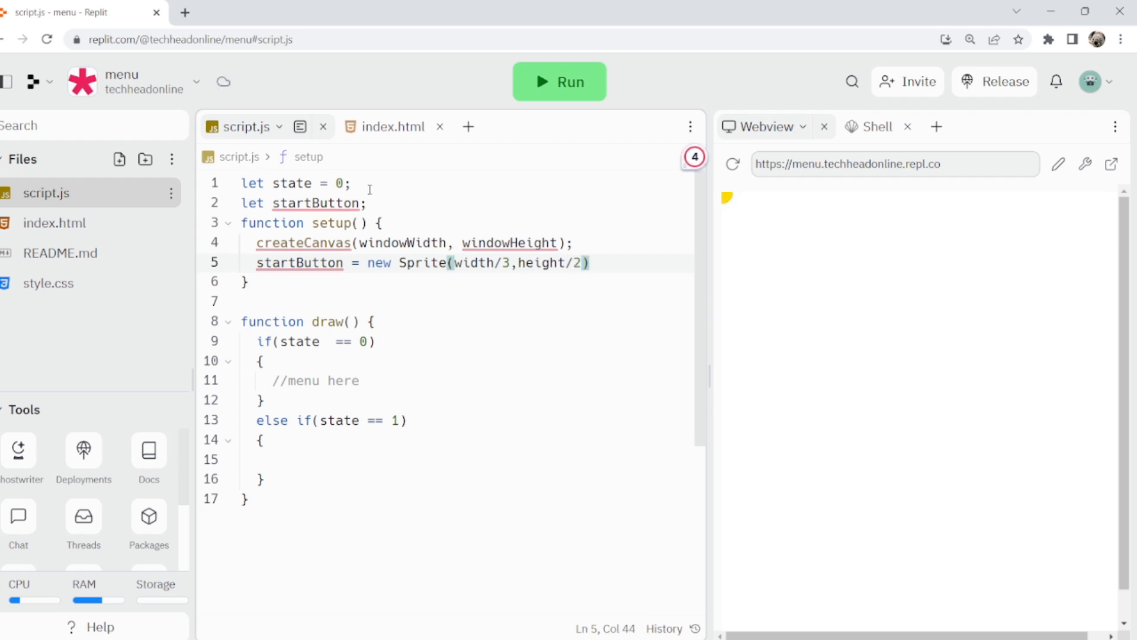
{"action": "type", "text": ",'n'"}
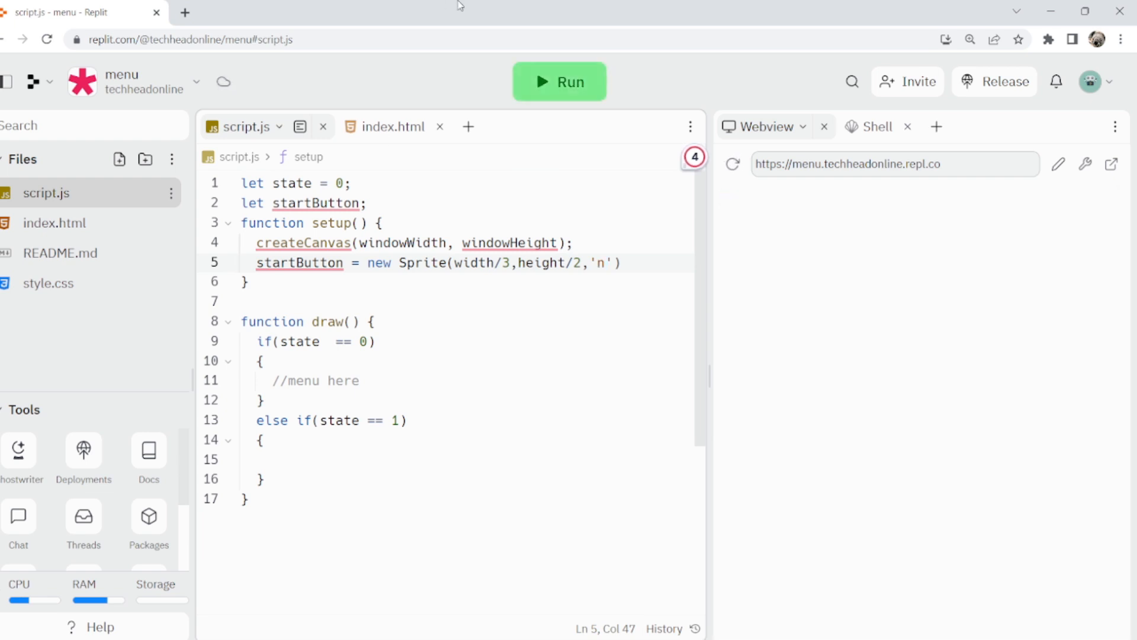
{"action": "left_click", "coordinate": [557, 81]}
{"action": "type", "text": "3"}
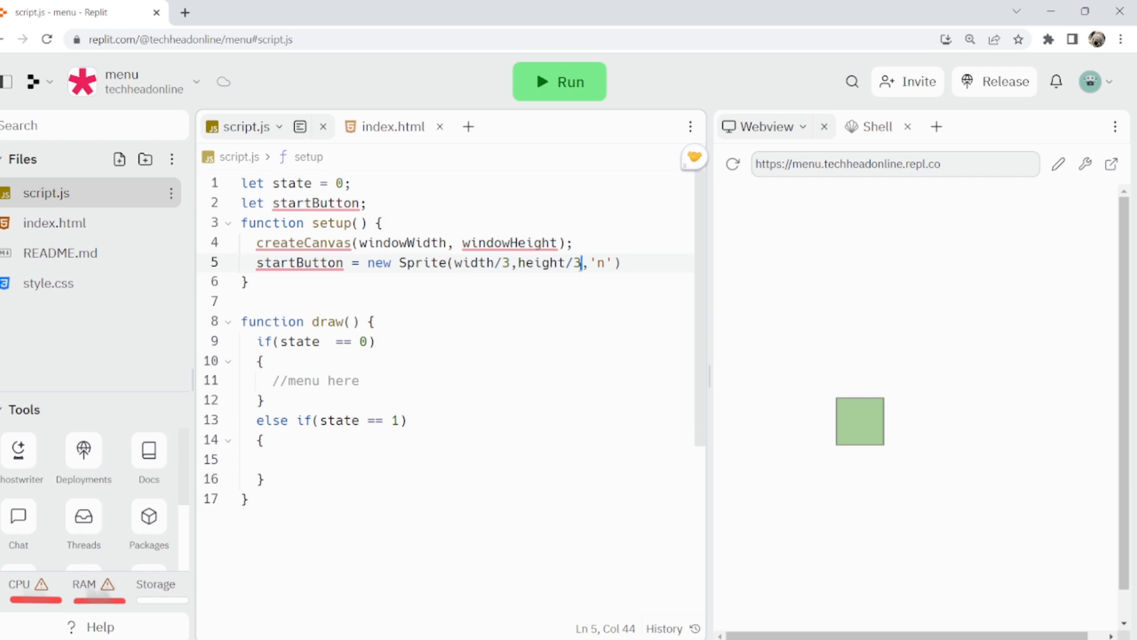
Step: Set startButton.text to "Start Game"
{"action": "type", "text": "."}
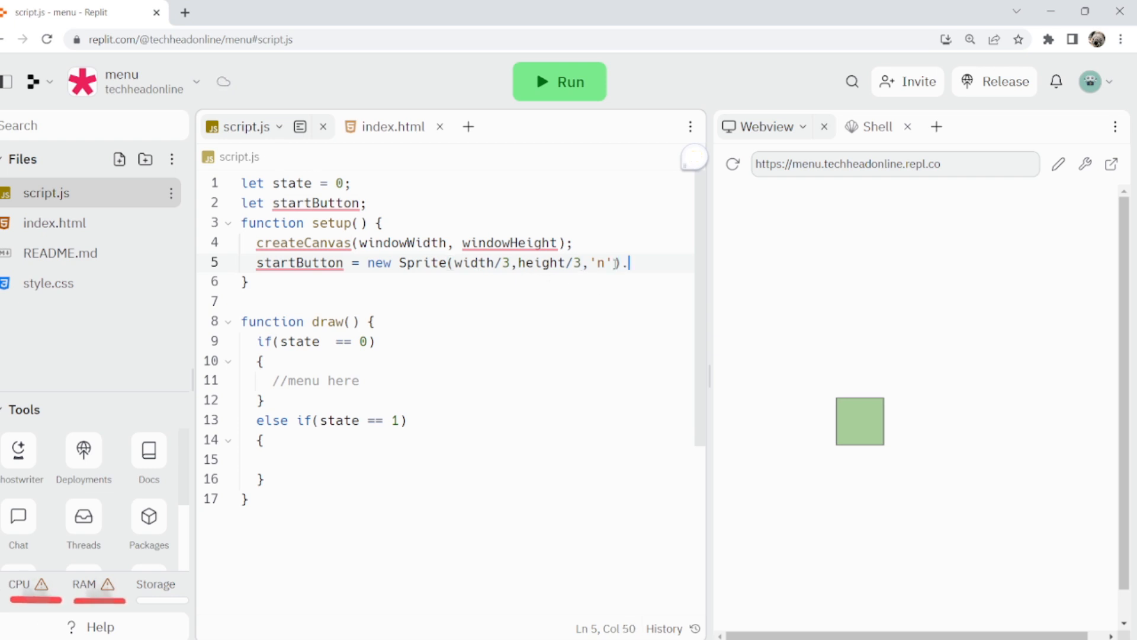
{"action": "type", "text": "startBut"}
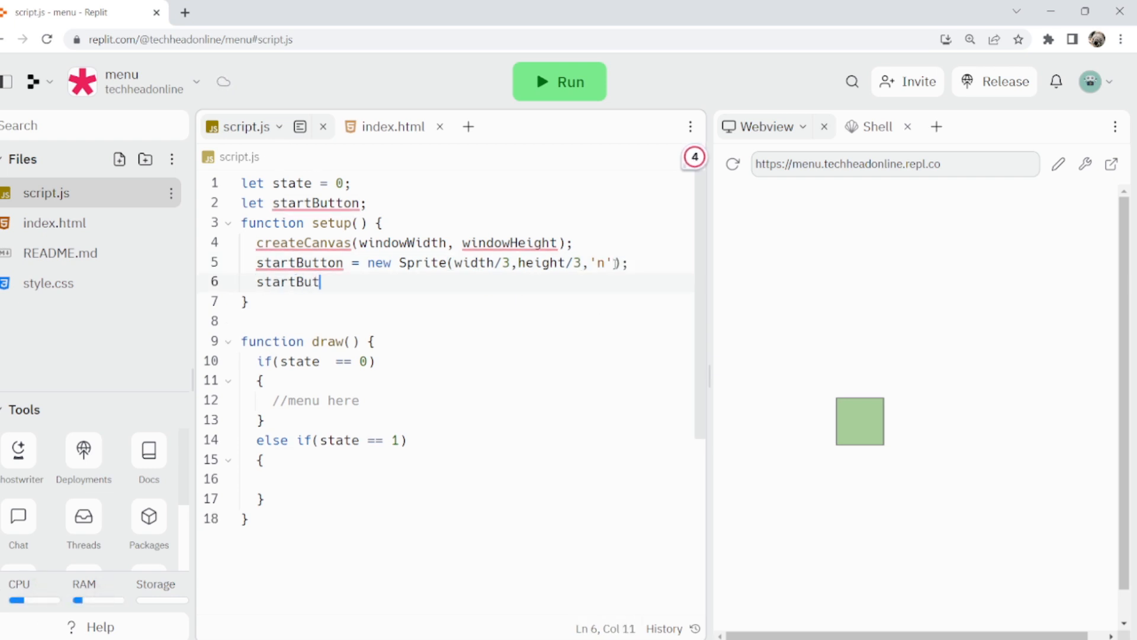
{"action": "type", "text": "ton."}
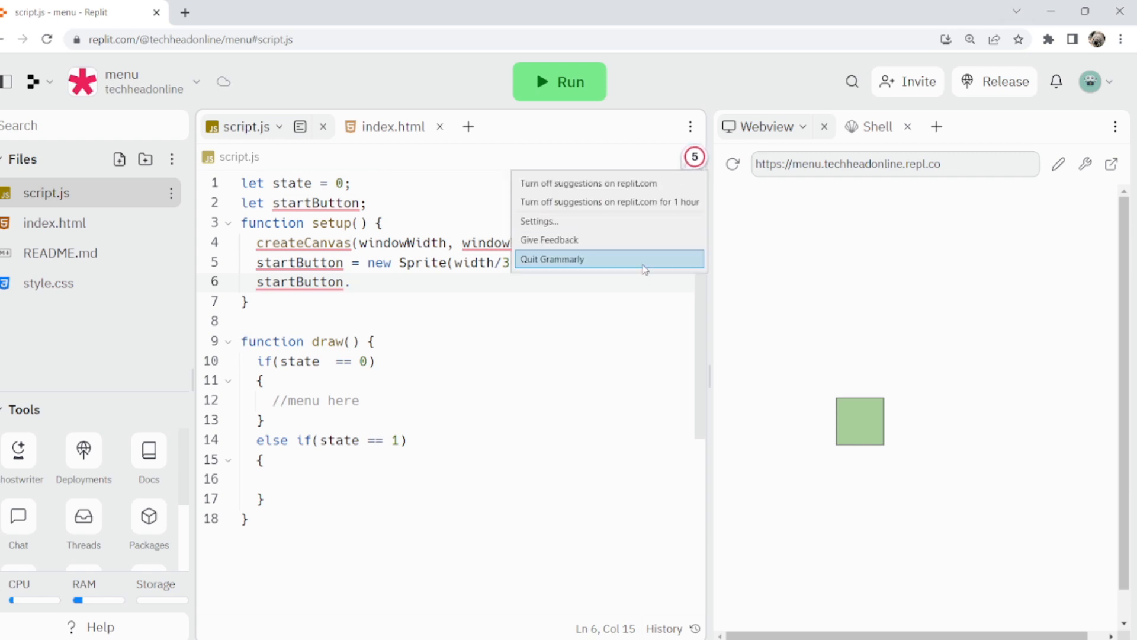
{"action": "type", "text": "t"}
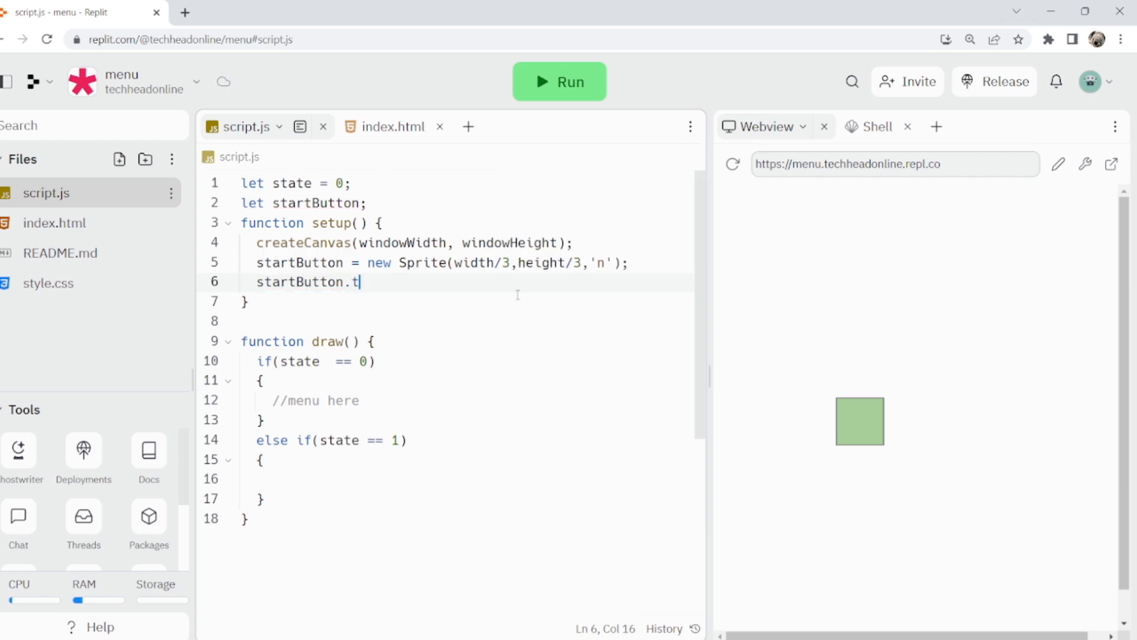
{"action": "type", "text": "ext"}
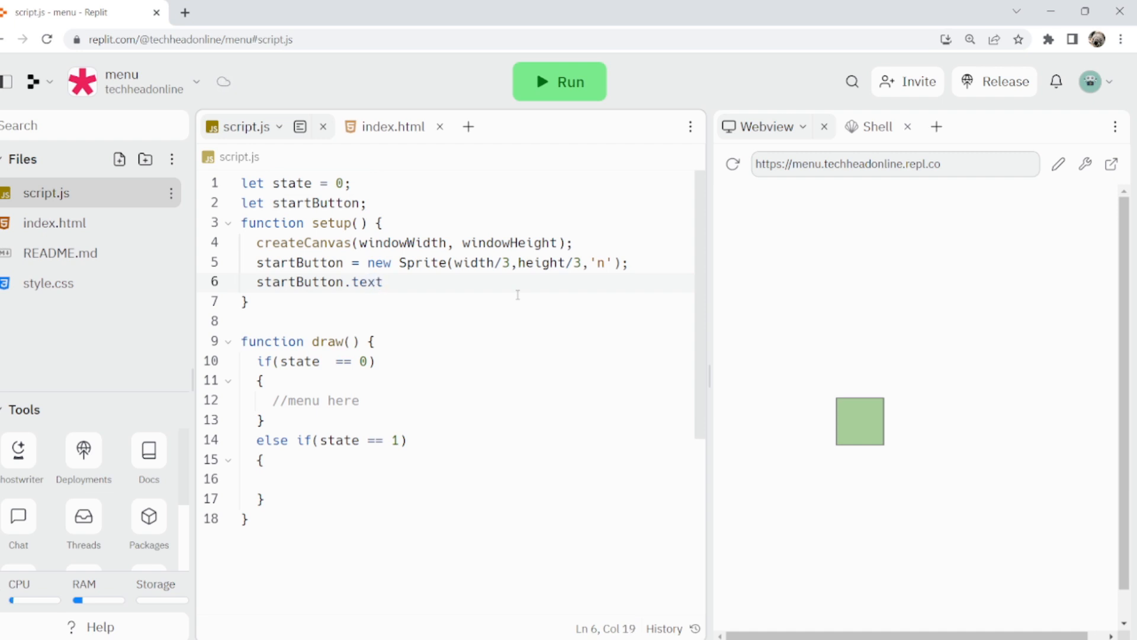
{"action": "type", "text": "= \"Start\""}
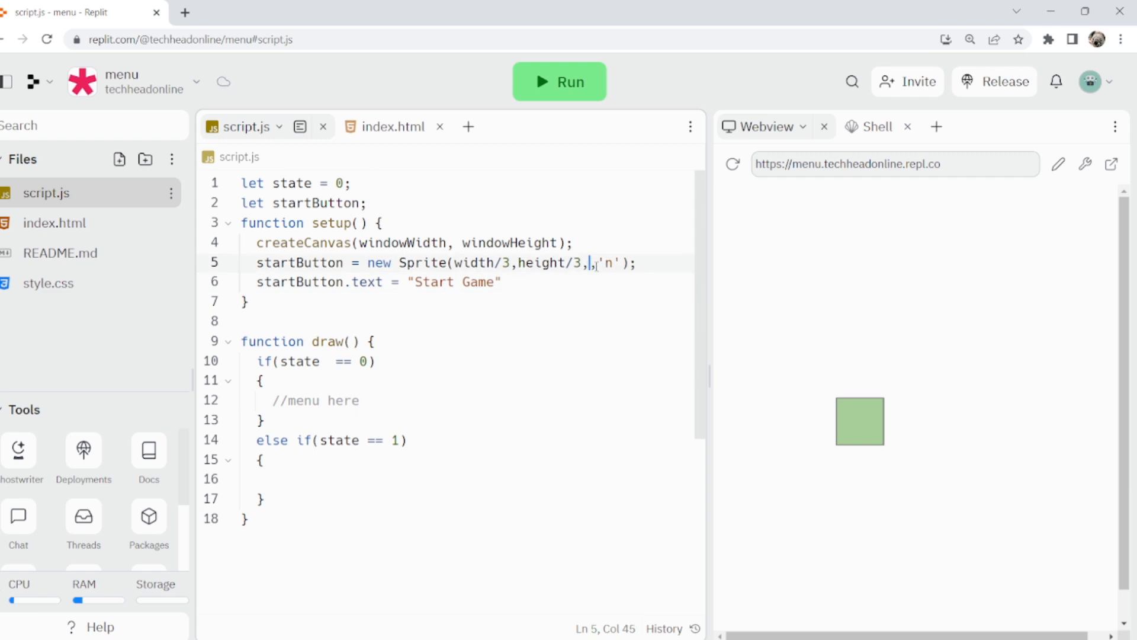
Step: Give the startButton sprite a 200 by 100 size in its constructor
{"action": "type", "text": "200"}
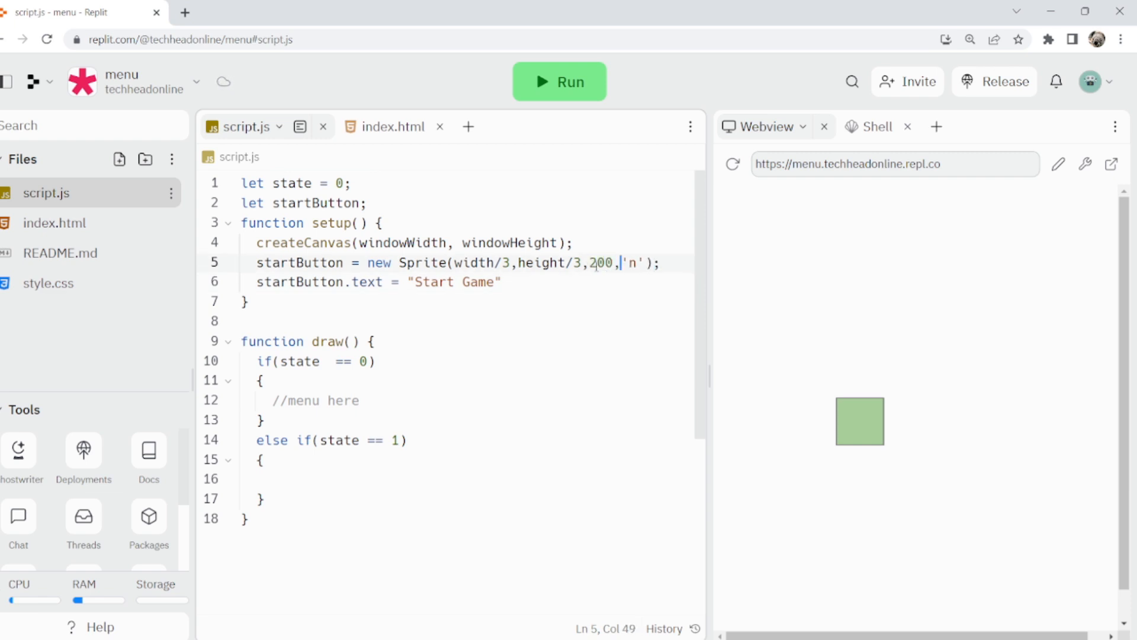
{"action": "type", "text": "100,"}
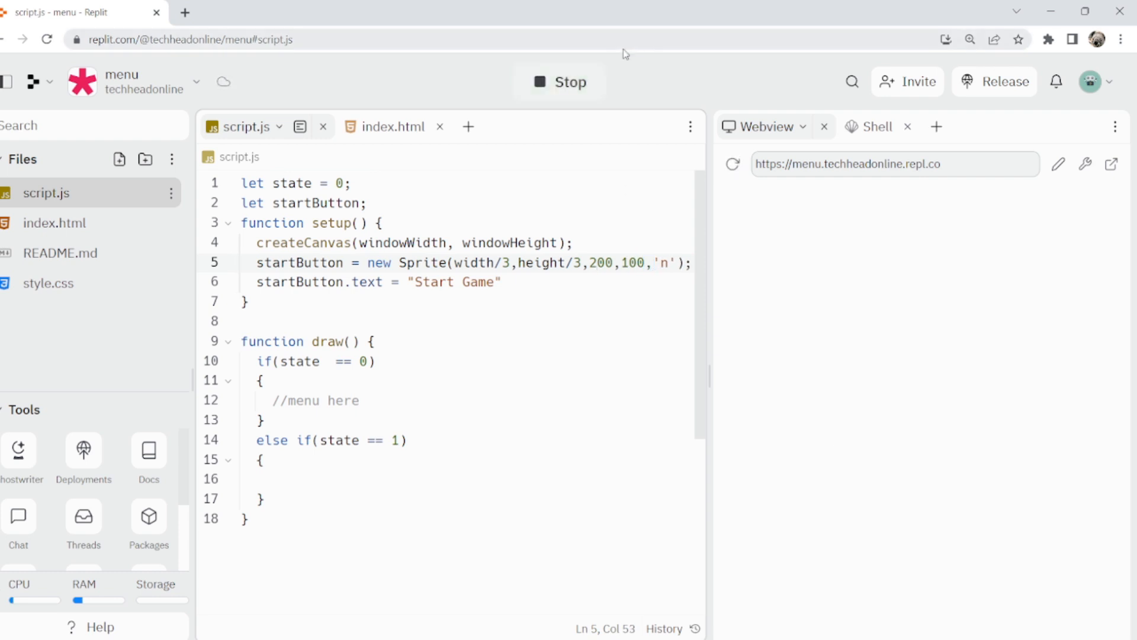
Step: In the menu branch, set state = 1 when startButton.mouse.pressing()
{"action": "left_click", "coordinate": [560, 82]}
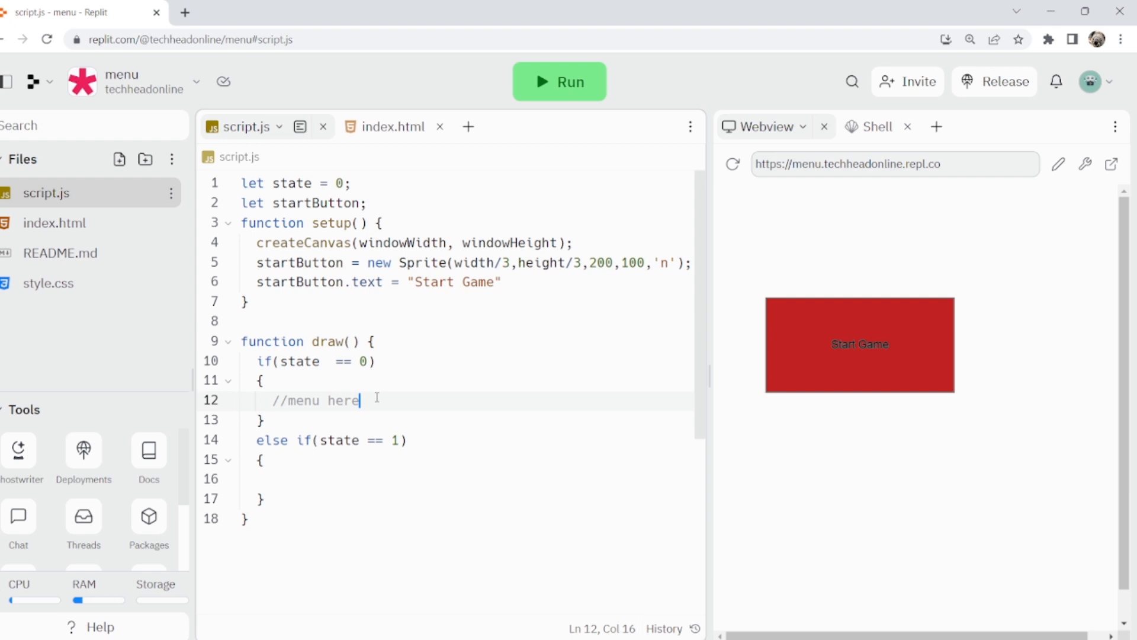
{"action": "type", "text": "if("}
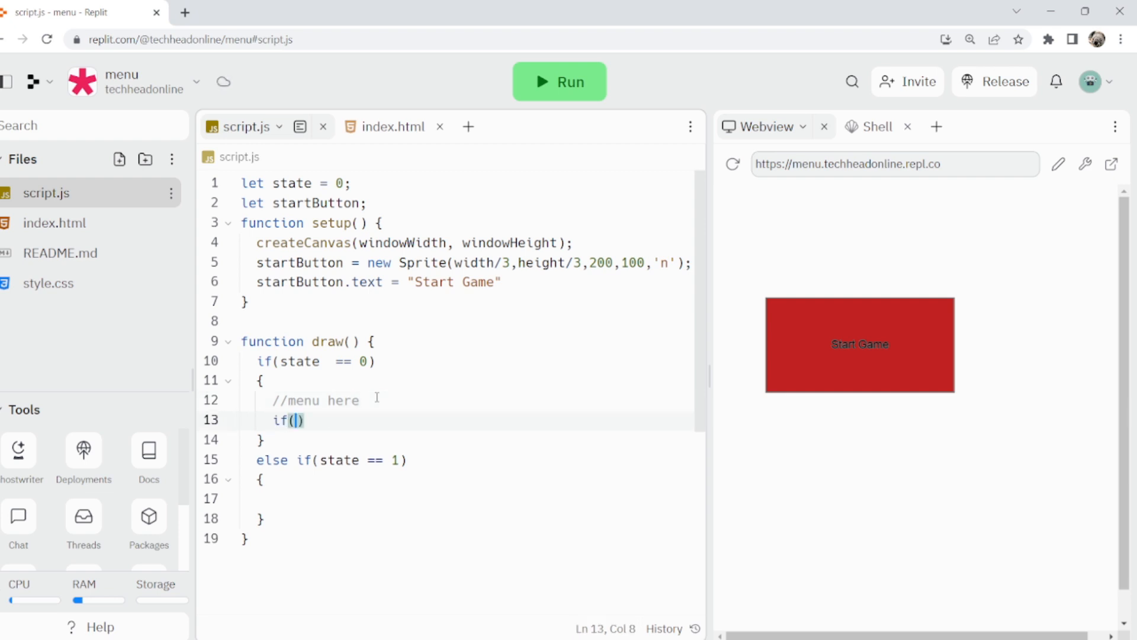
{"action": "type", "text": "startButton.m"}
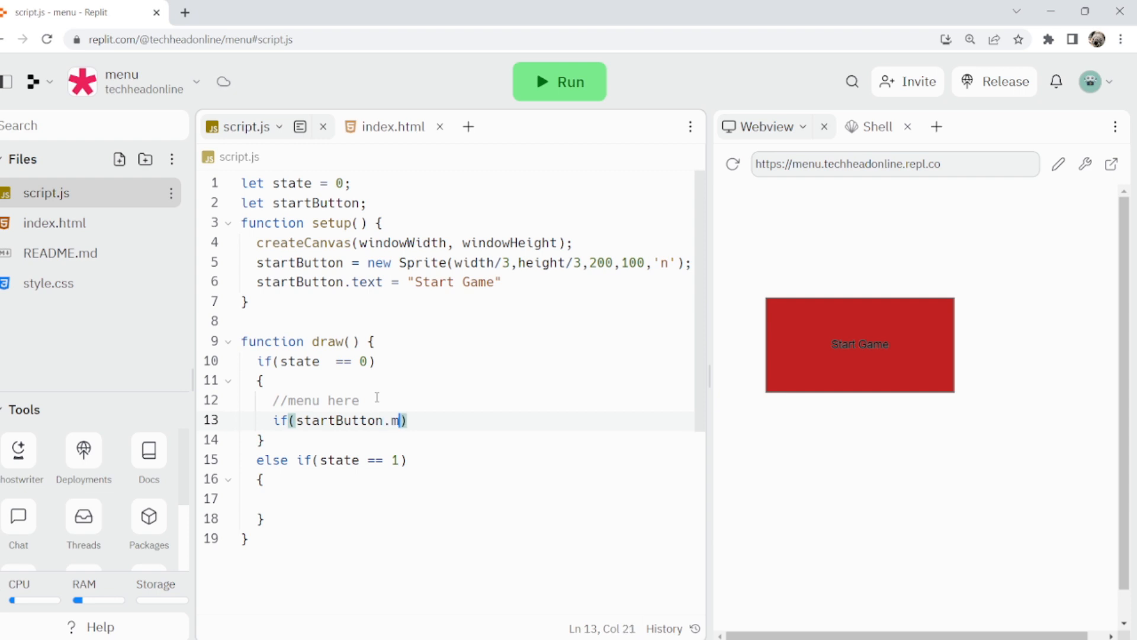
{"action": "type", "text": "ouse.pressing("}
{"action": "type", "text": "{"}
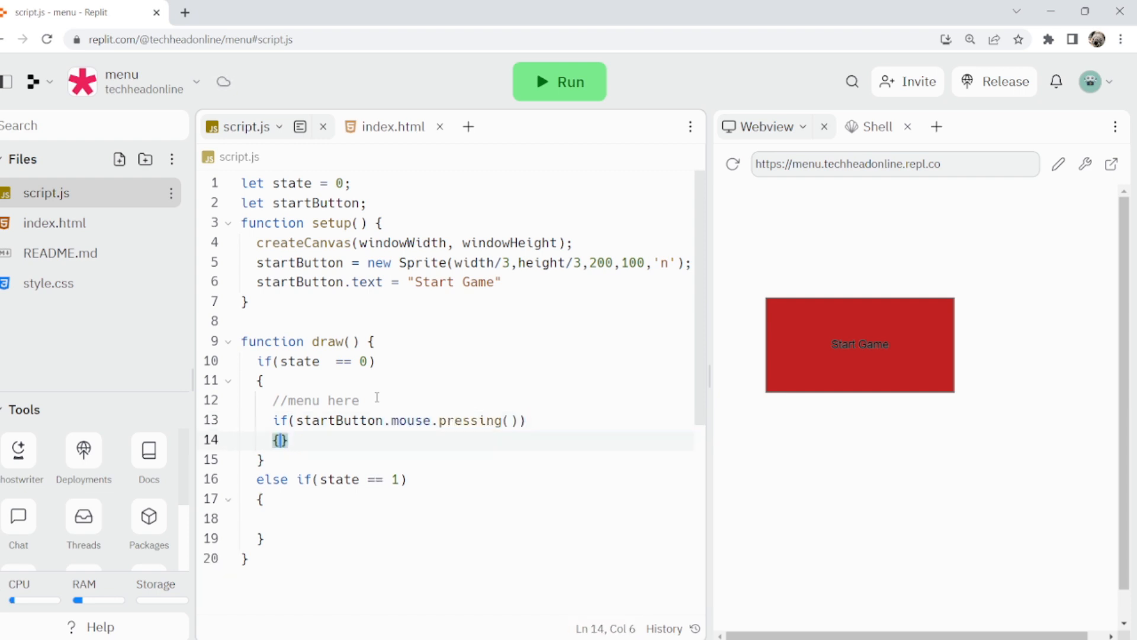
{"action": "type", "text": "state ="}
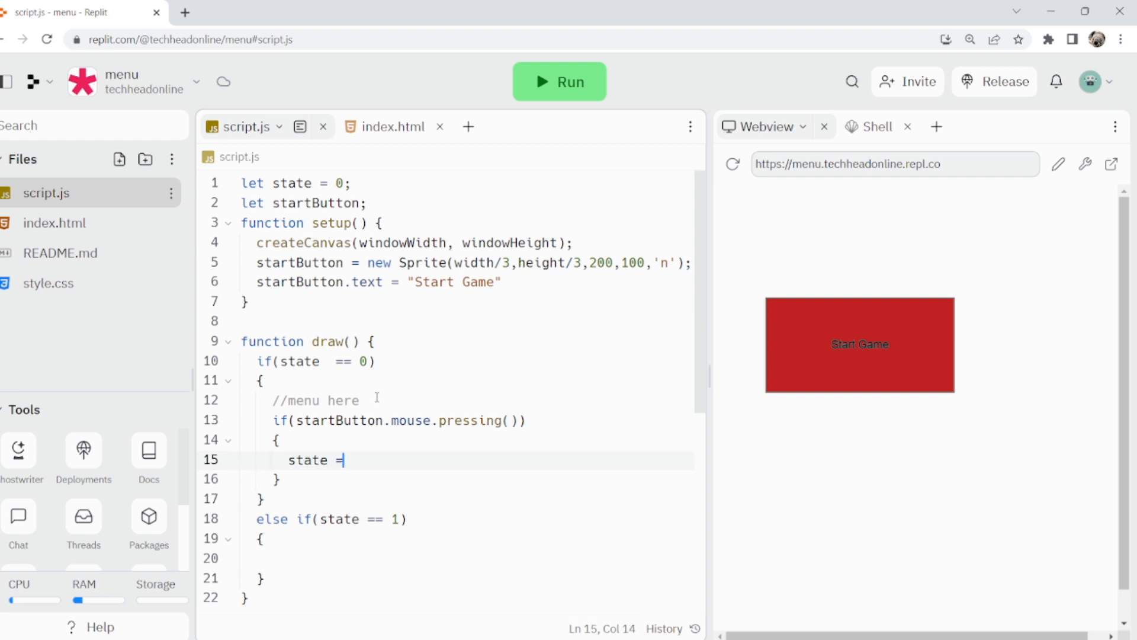
{"action": "type", "text": "1;"}
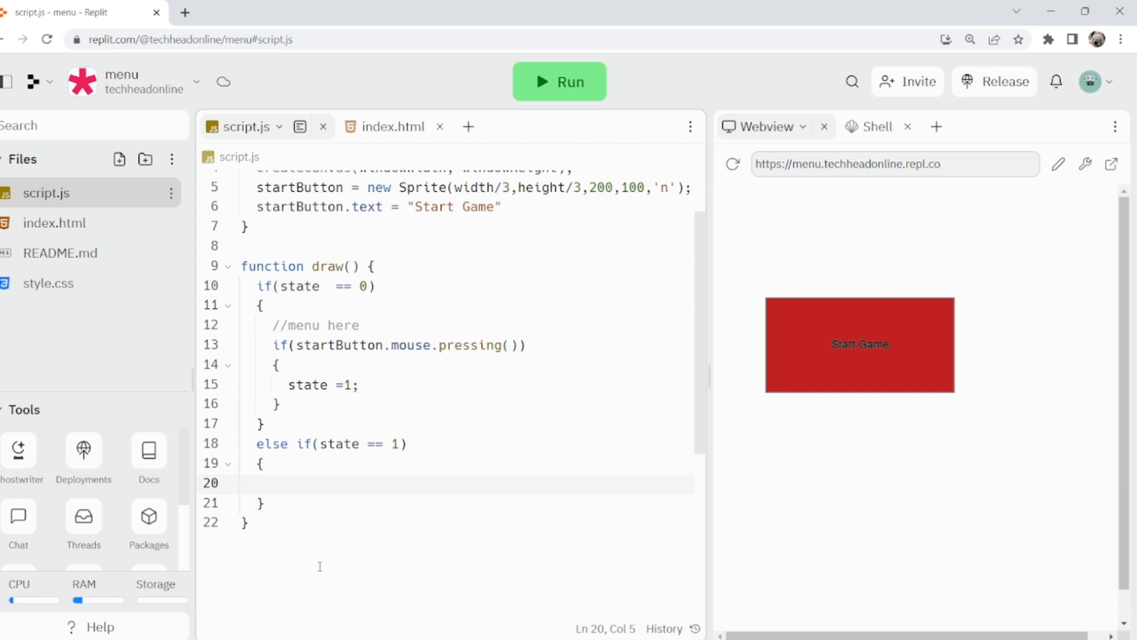
Step: Draw background(0) in state 1 and background("red") in the press branch
{"action": "type", "text": "background"}
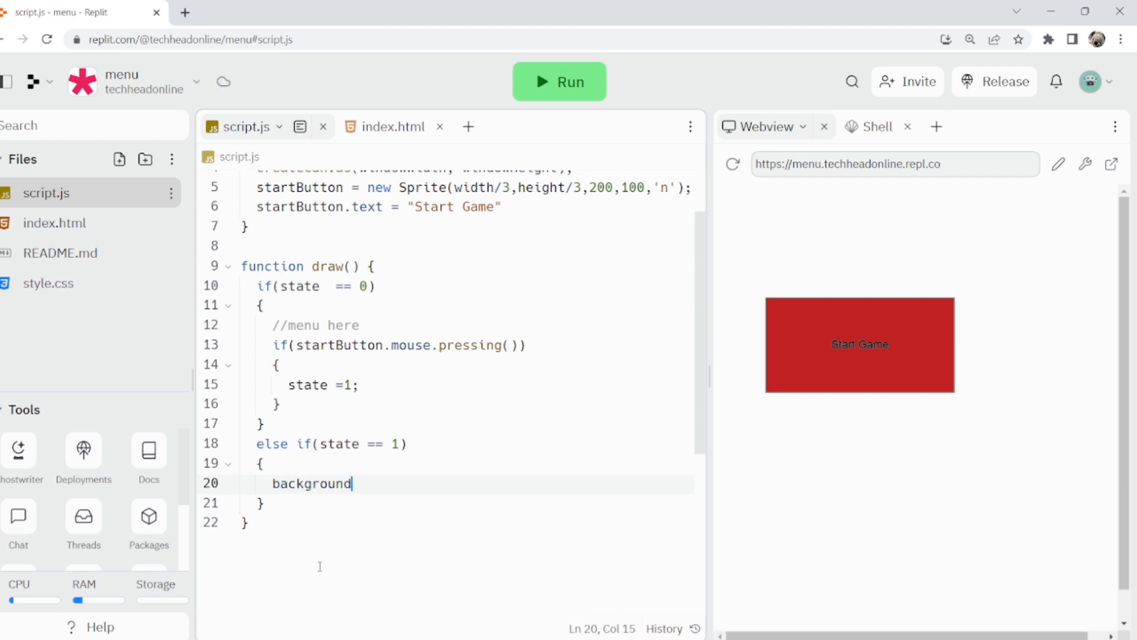
{"action": "type", "text": "(0)"}
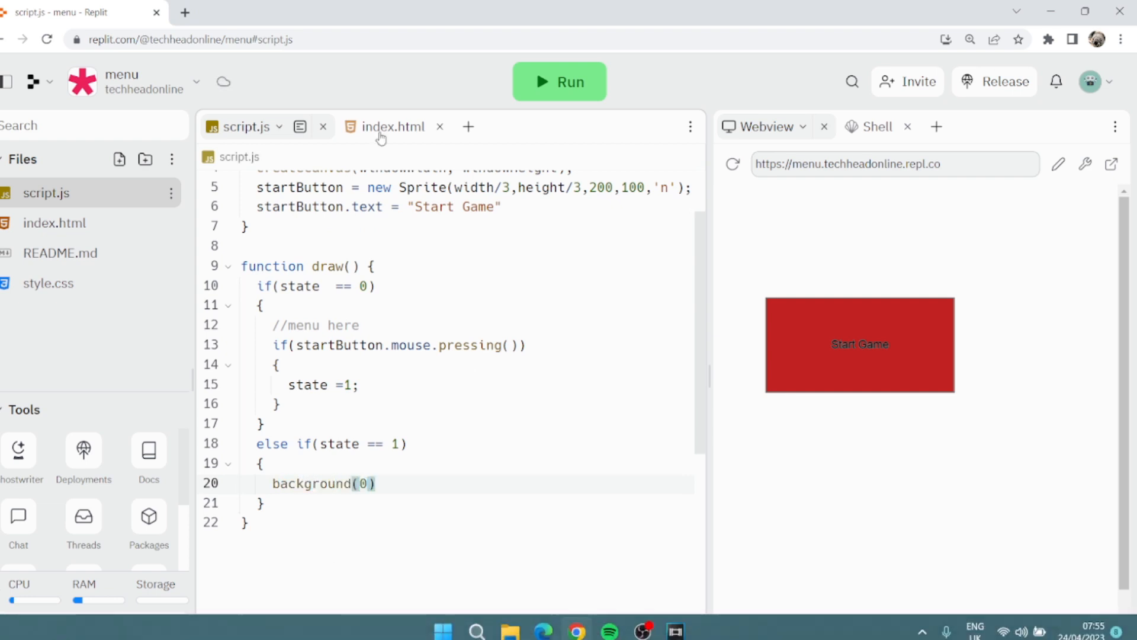
{"action": "type", "text": "backg"}
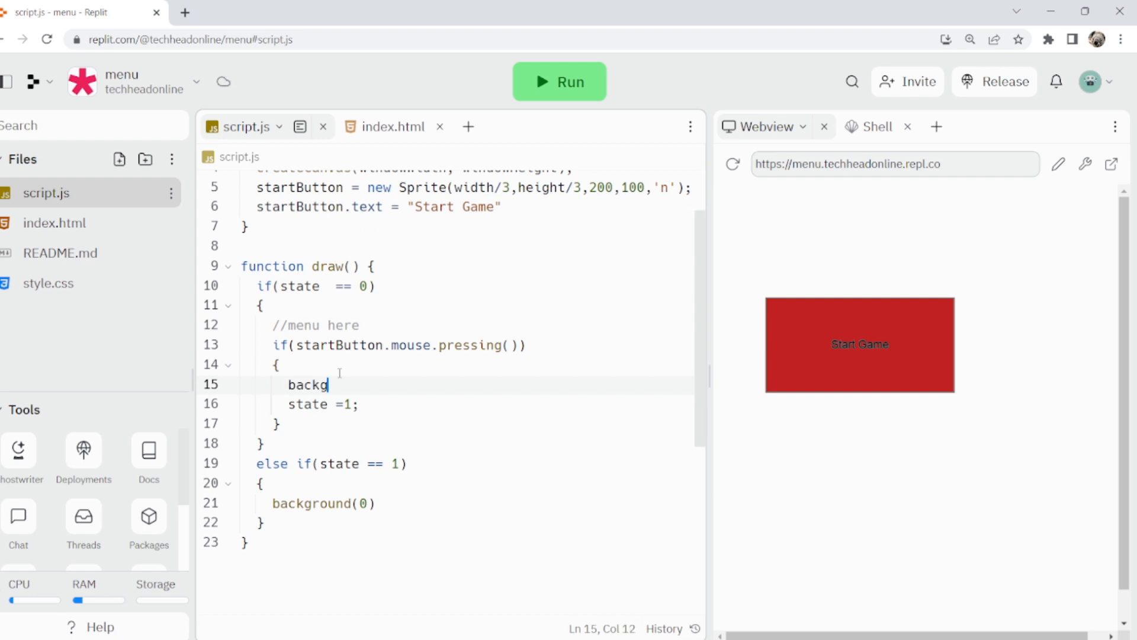
{"action": "type", "text": "round(\"ered\""}
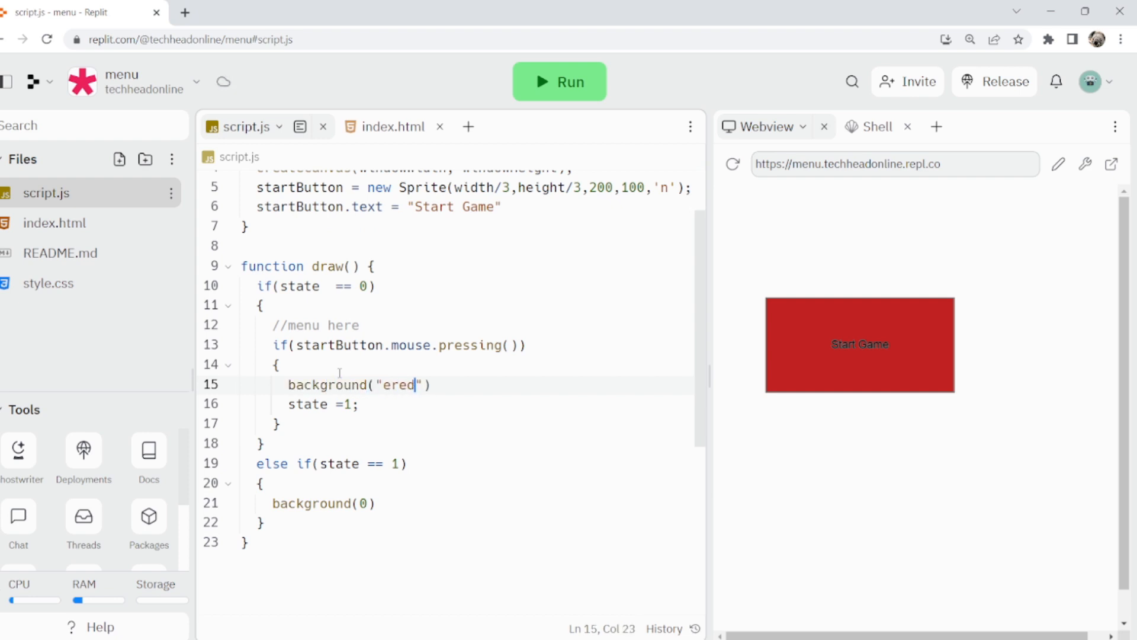
{"action": "key", "text": "Backspace"}
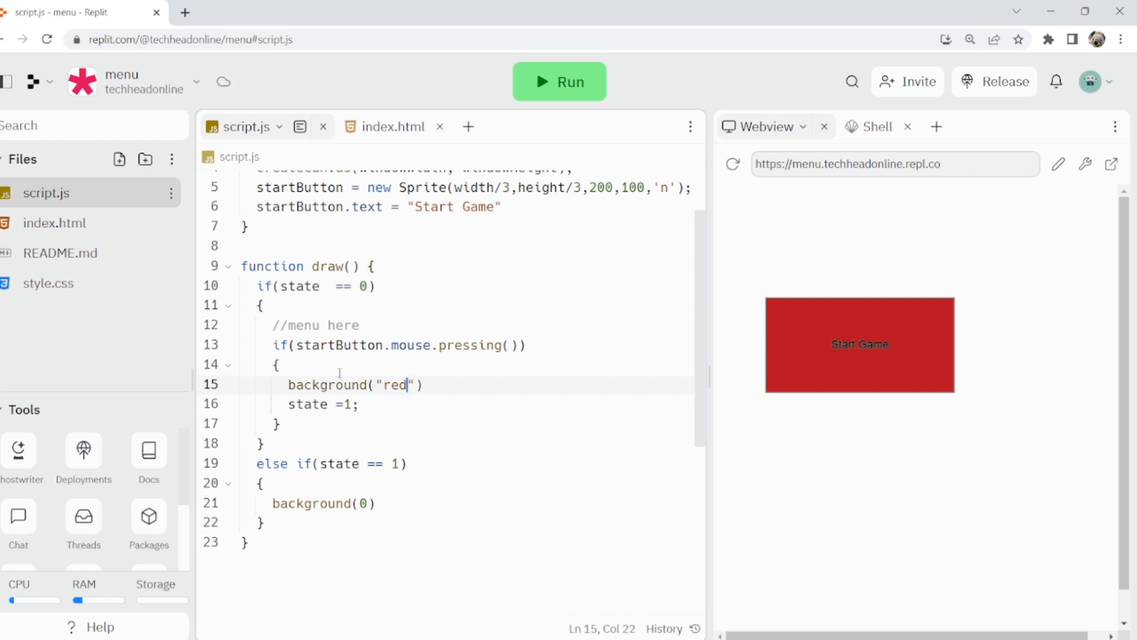
Step: Replace the "red" colour name with background(255,0,0)
{"action": "left_click", "coordinate": [557, 81]}
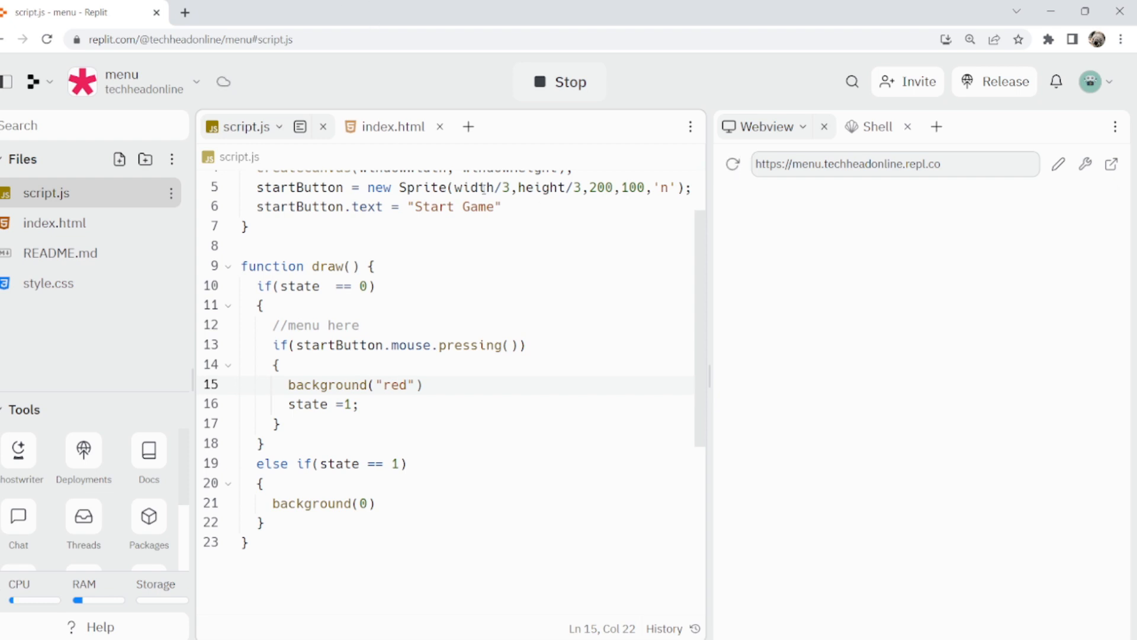
{"action": "left_click", "coordinate": [558, 81]}
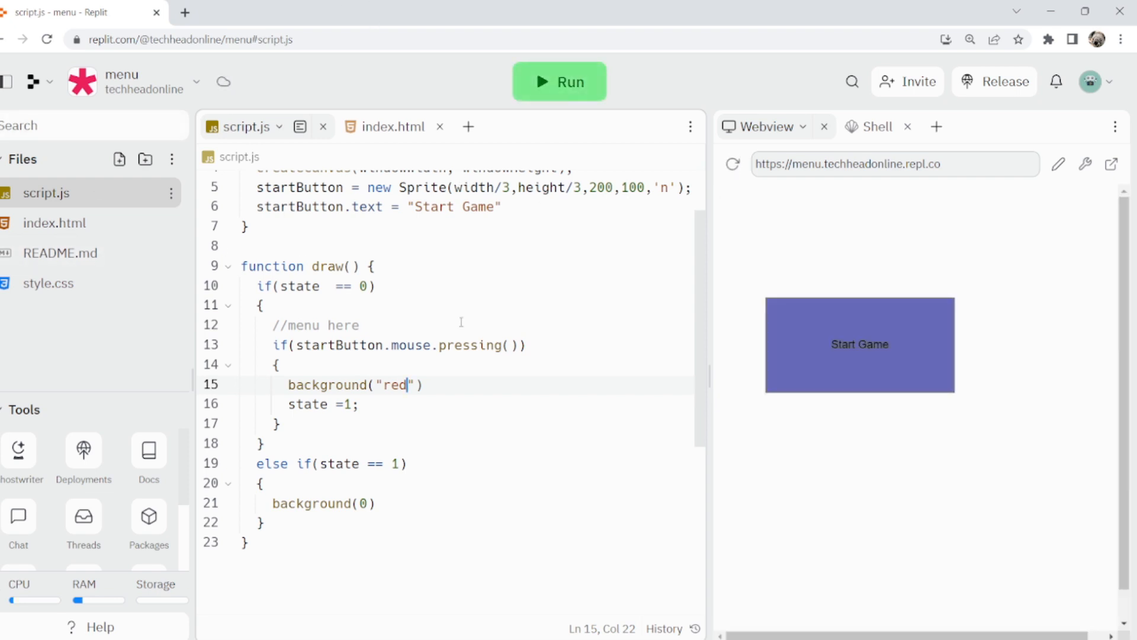
{"action": "double_click", "coordinate": [396, 384]}
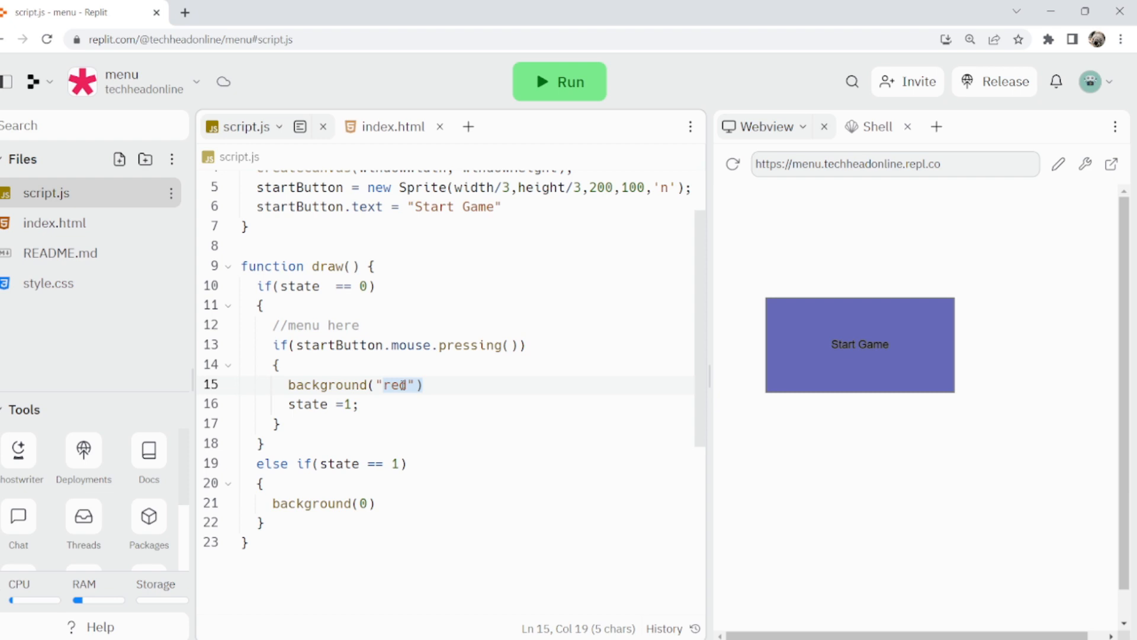
{"action": "key", "text": "Backspace"}
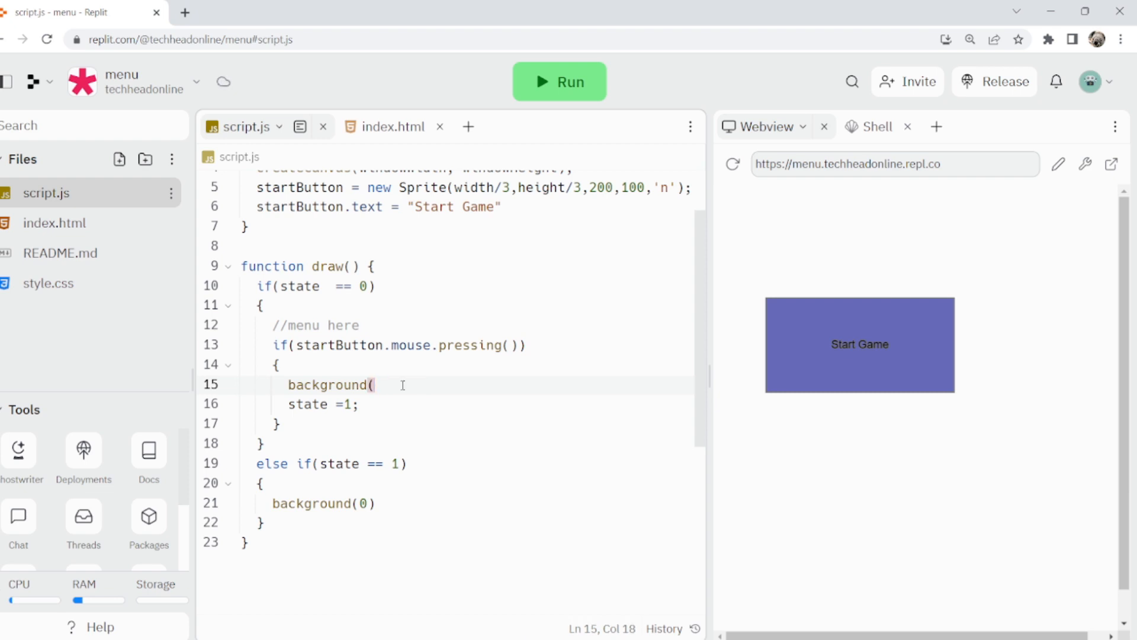
{"action": "type", "text": "255,0,"}
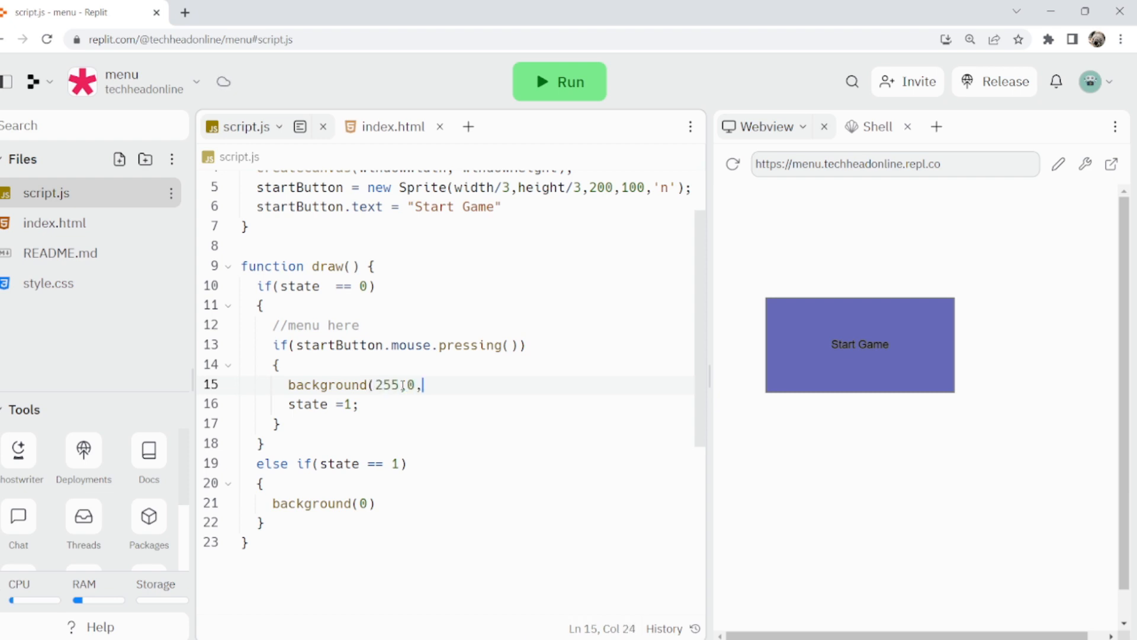
{"action": "type", "text": "0)"}
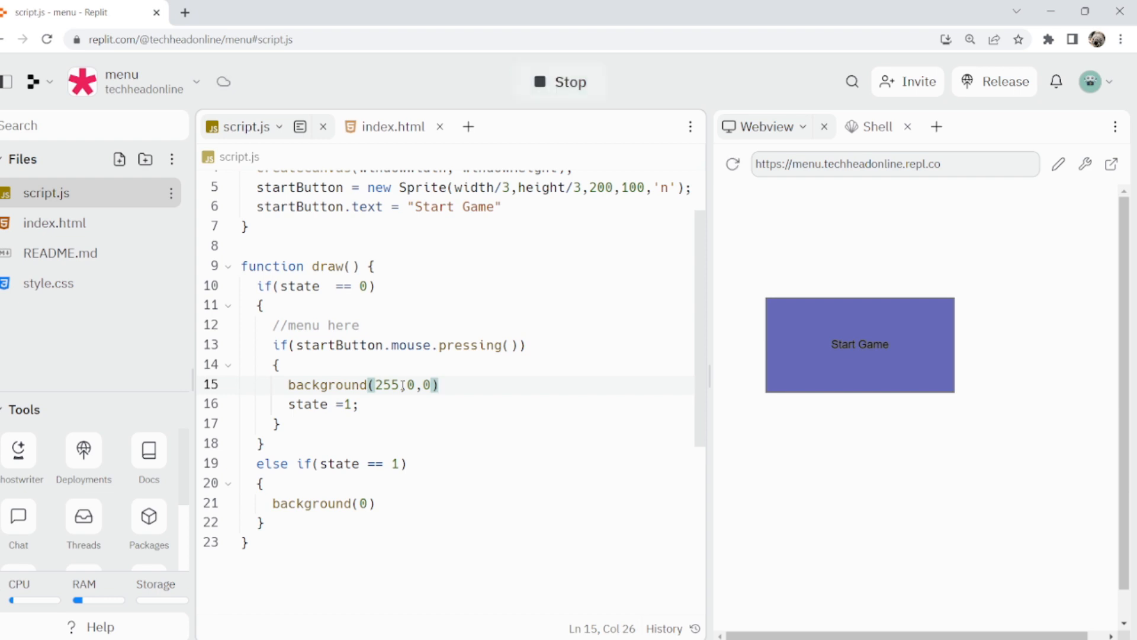
Step: Rerun the sketch and test pressing the Start Game button
{"action": "left_click", "coordinate": [559, 82]}
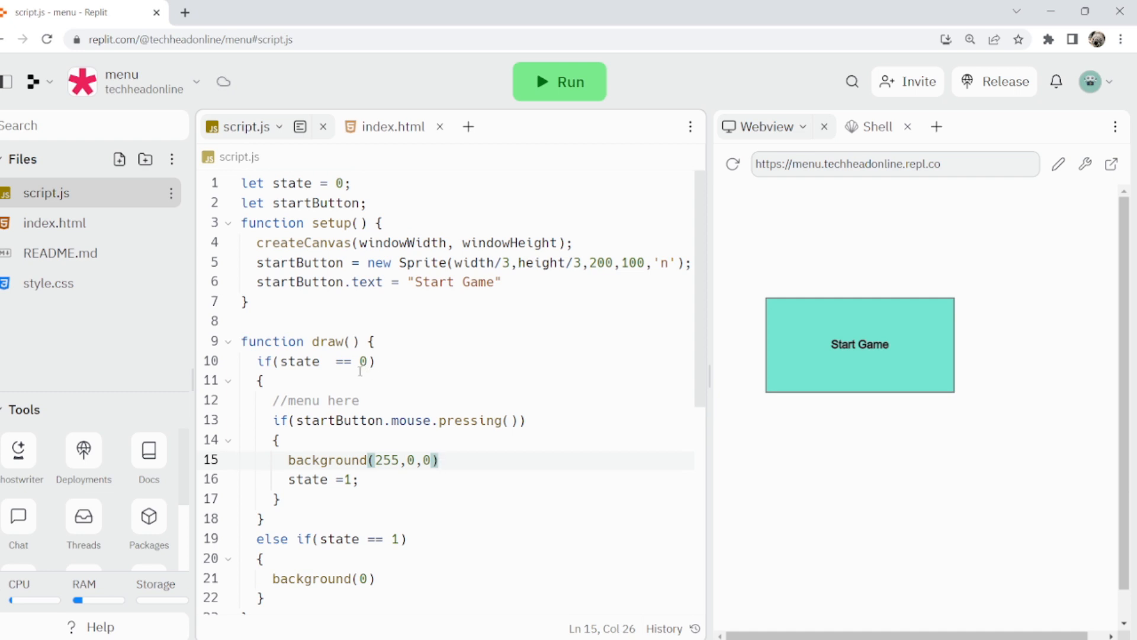
{"action": "scroll", "scroll_direction": "down", "scroll_amount": 3}
{"action": "type", "text": "ed"}
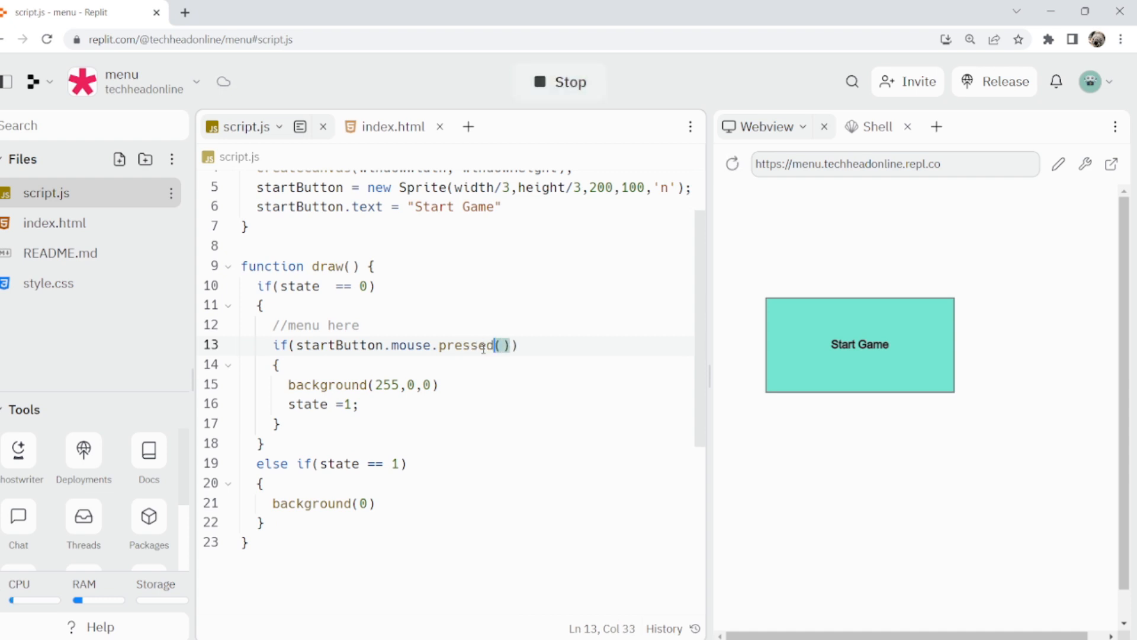
{"action": "left_click", "coordinate": [860, 345]}
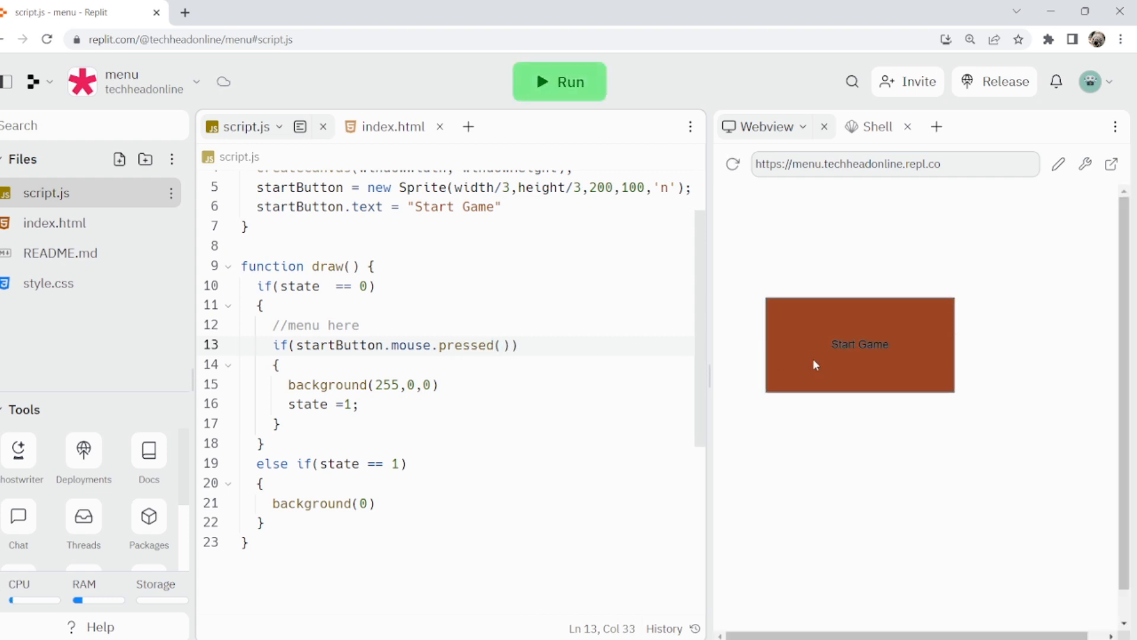
Step: Move background(255,0,0) from the press check to the top of the state 0 branch
{"action": "left_click", "coordinate": [557, 81]}
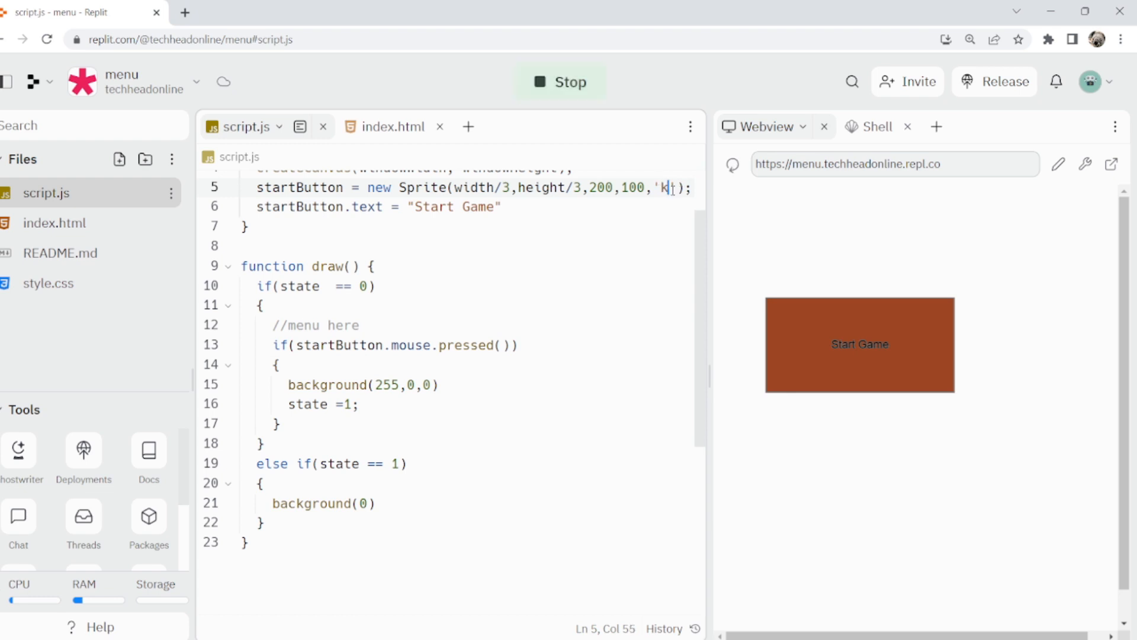
{"action": "left_click", "coordinate": [559, 81]}
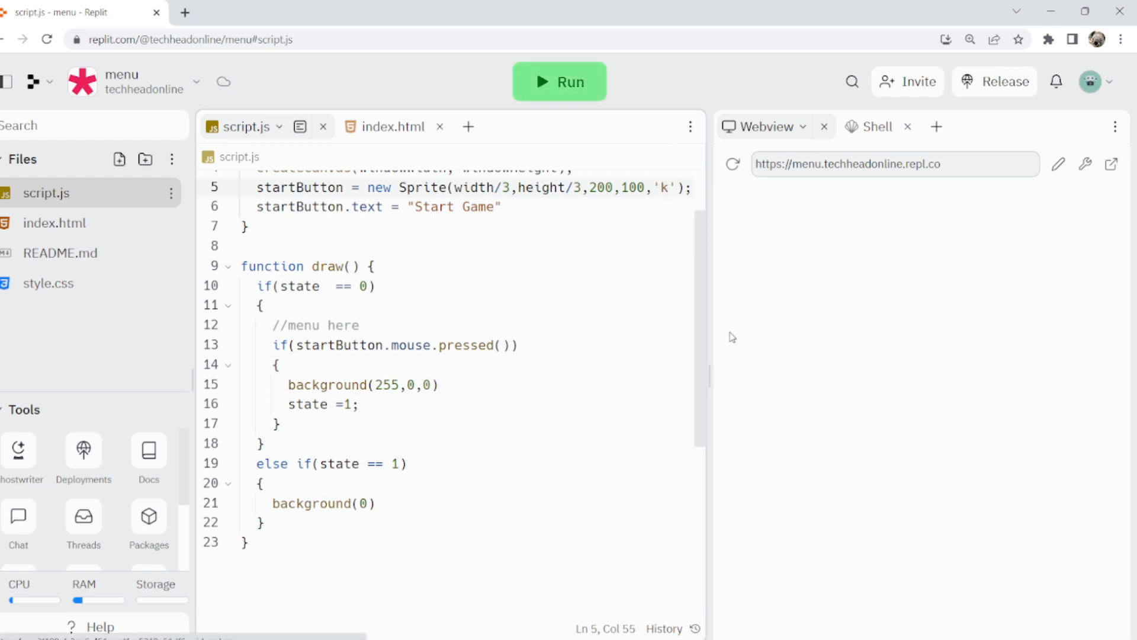
{"action": "left_click", "coordinate": [558, 82]}
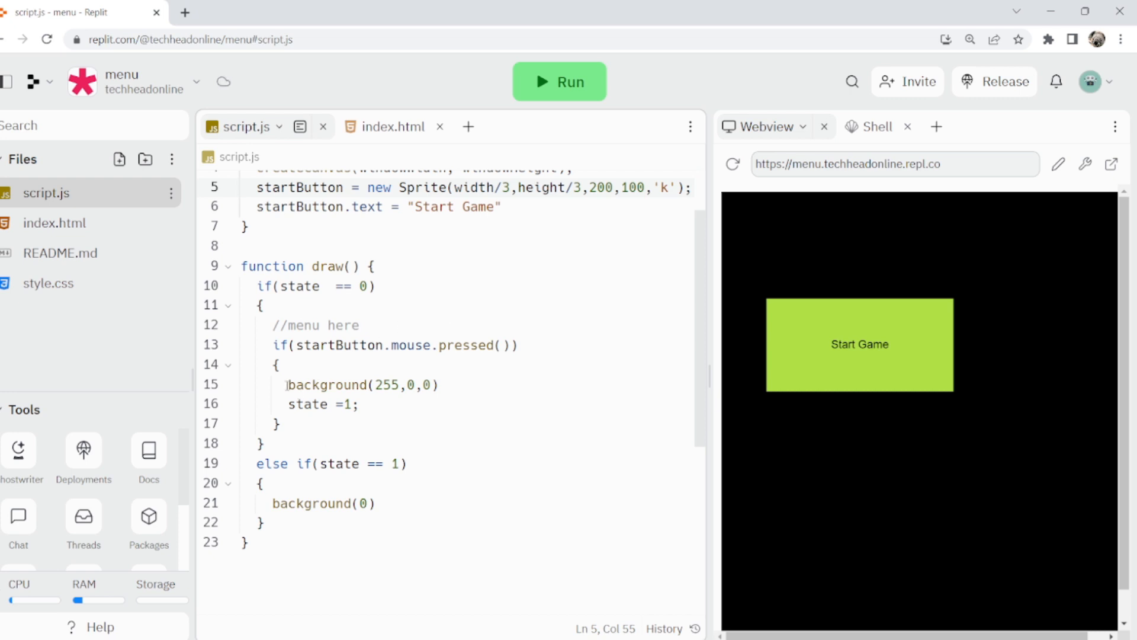
{"action": "left_click", "coordinate": [363, 384]}
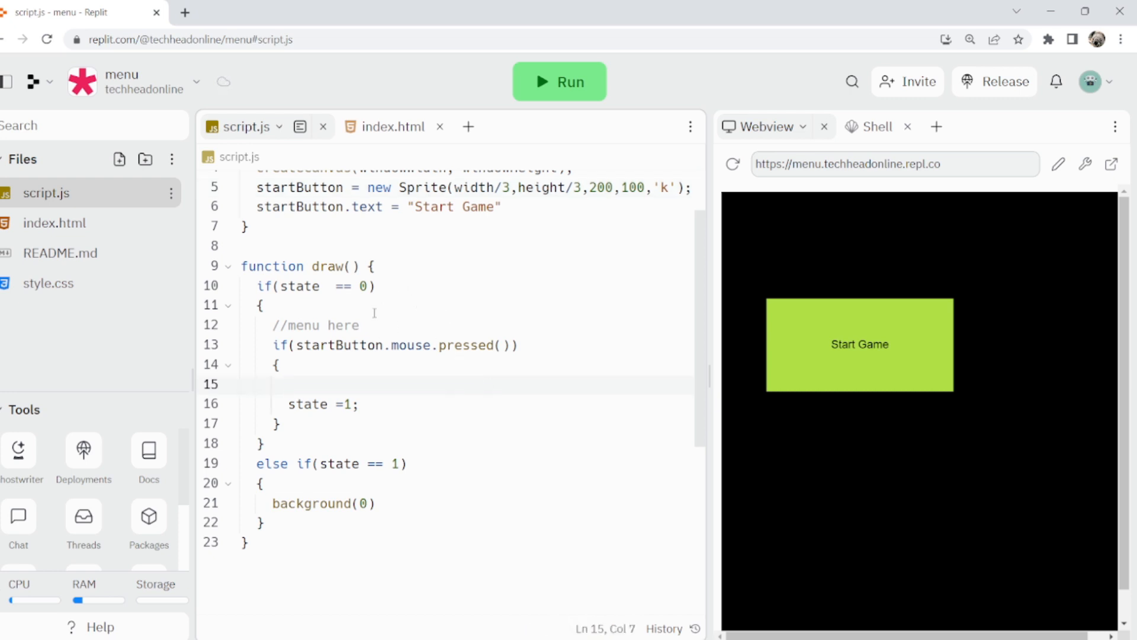
{"action": "type", "text": "background(255,0,0)"}
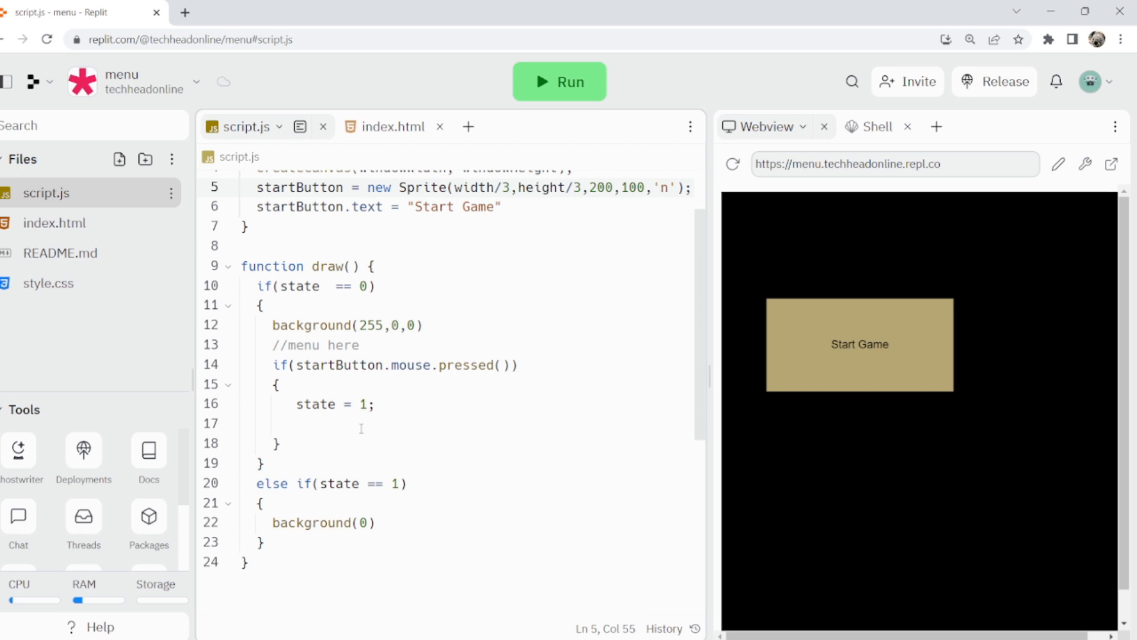
Step: Add startButton.remove() to the press block and test that Start Game disappears
{"action": "type", "text": "start"}
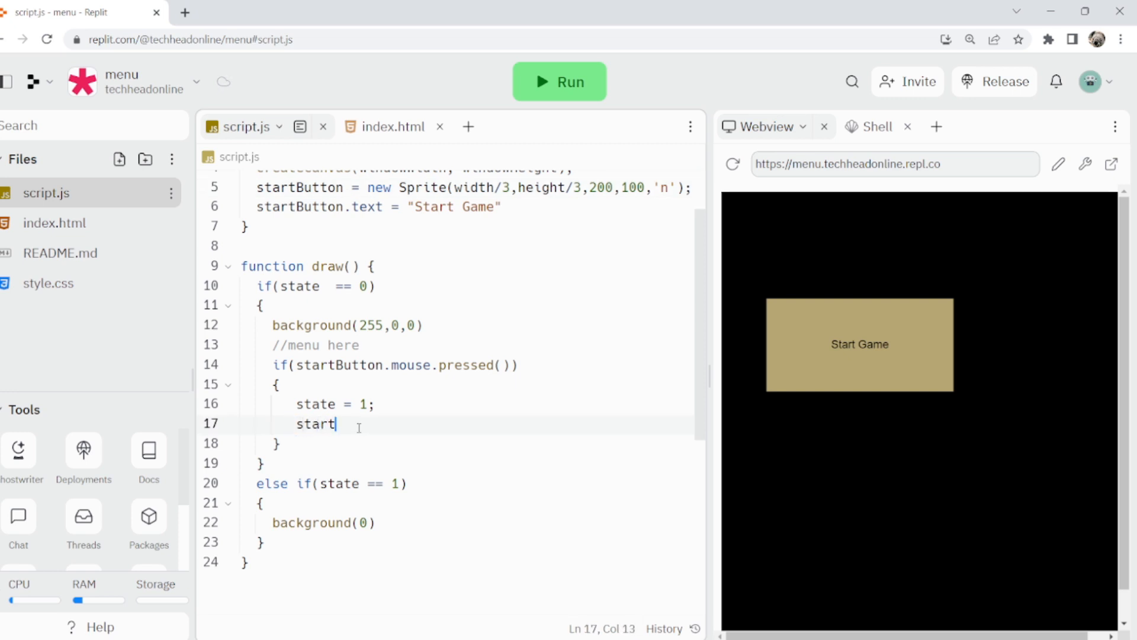
{"action": "type", "text": "b"}
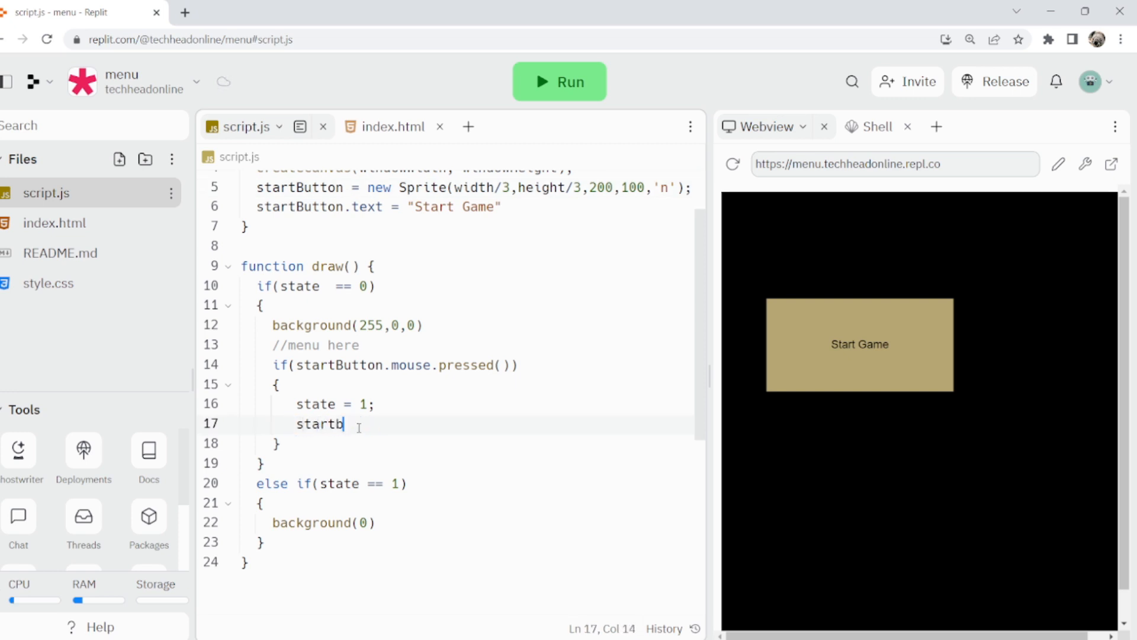
{"action": "type", "text": "utton."}
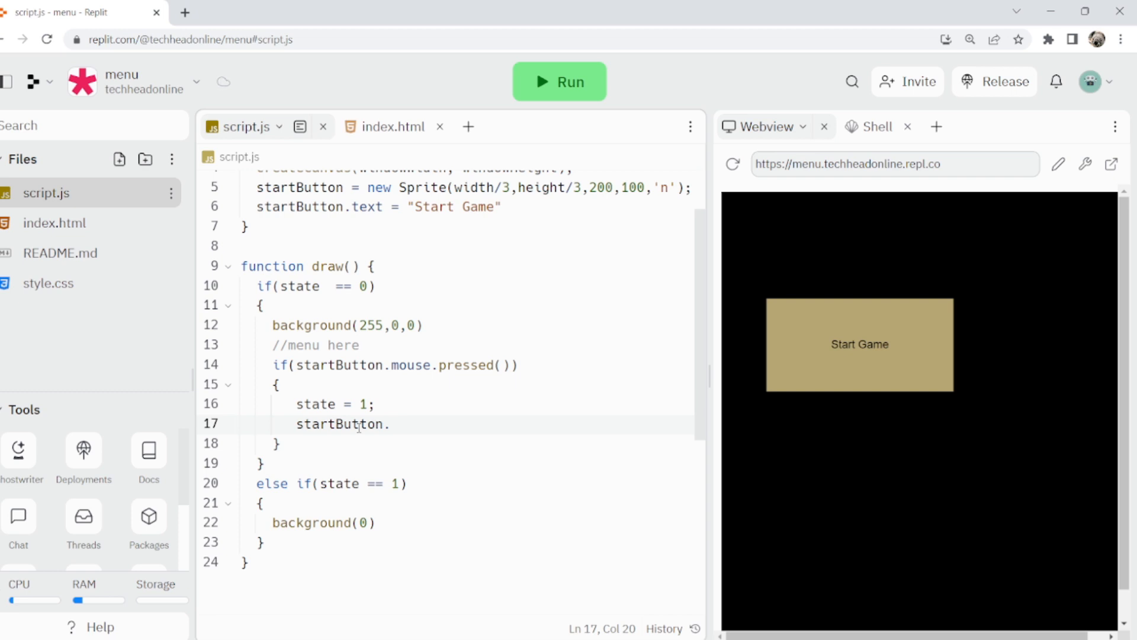
{"action": "type", "text": "remove()"}
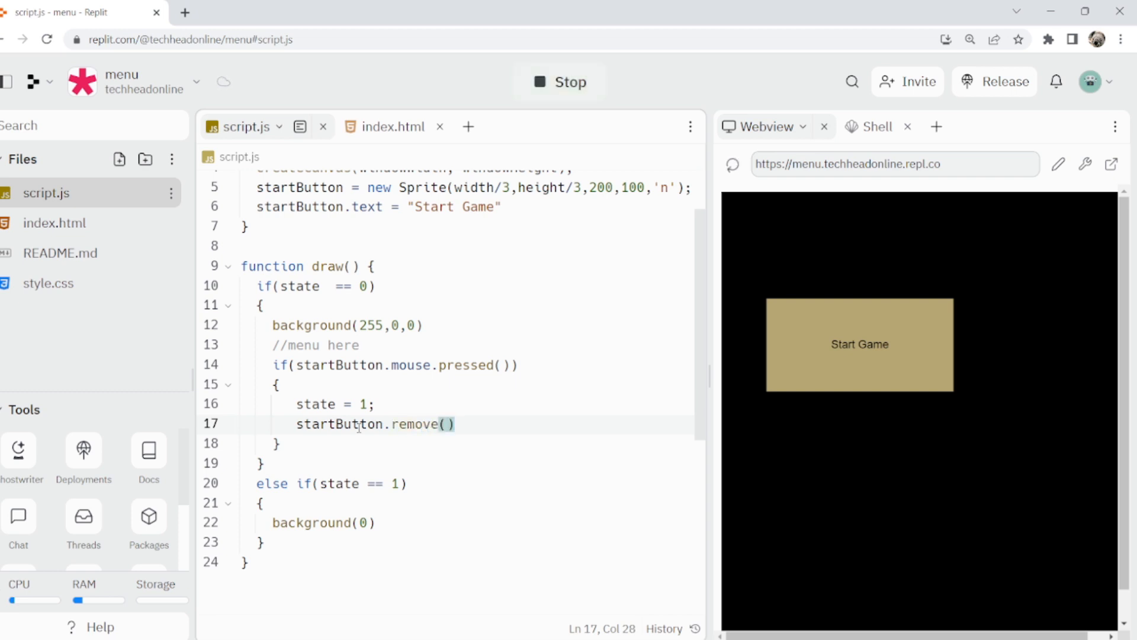
{"action": "left_click", "coordinate": [558, 82]}
{"action": "type", "text": "k"}
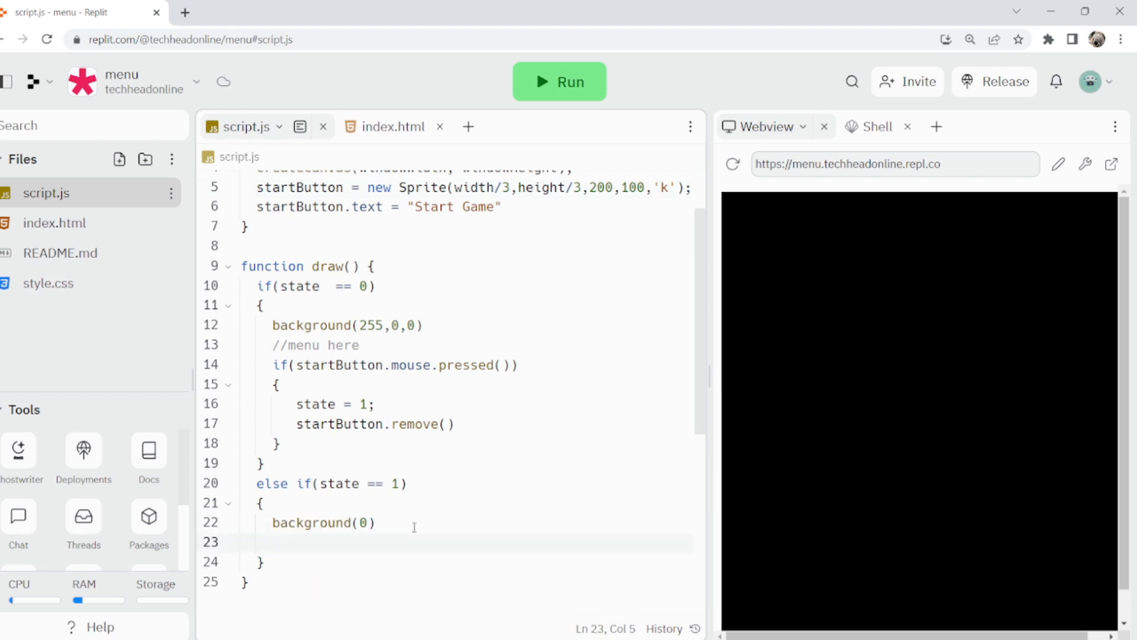
Step: Add new Sprite() under background(0) in state 1 and press Start Game to spawn squares
{"action": "type", "text": "new"}
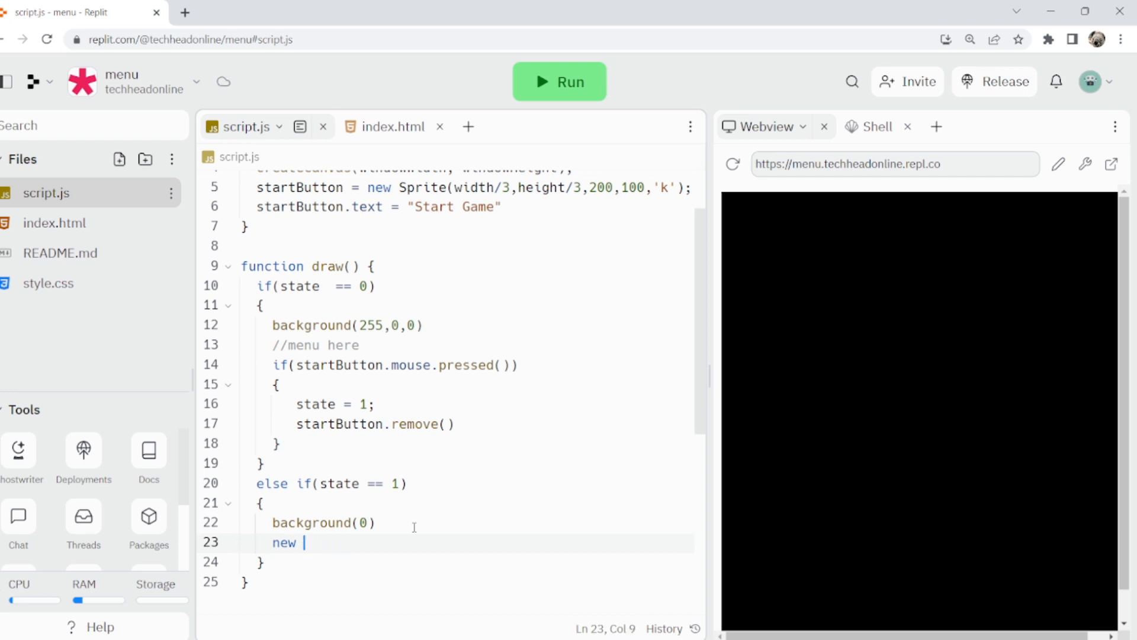
{"action": "type", "text": "Sprite()"}
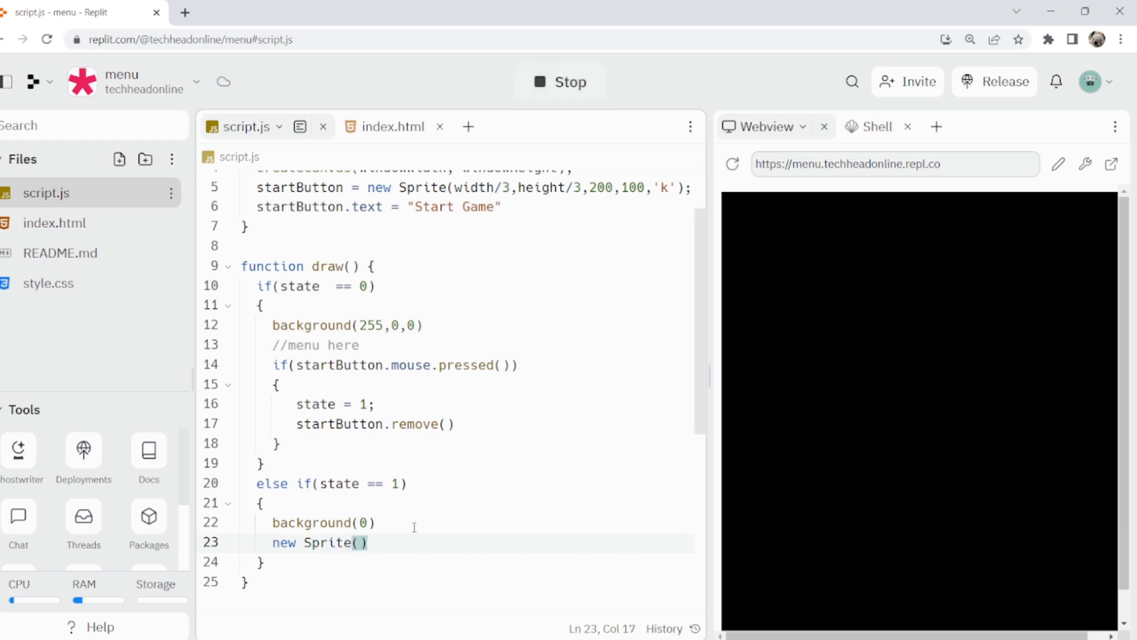
{"action": "left_click", "coordinate": [559, 82]}
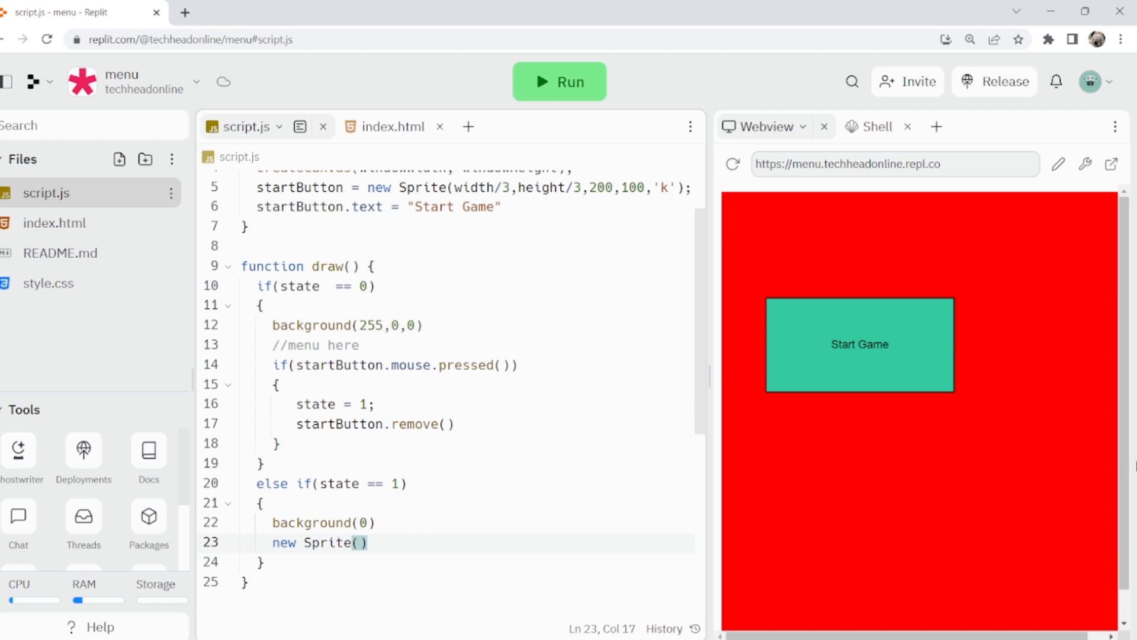
{"action": "left_click", "coordinate": [859, 343]}
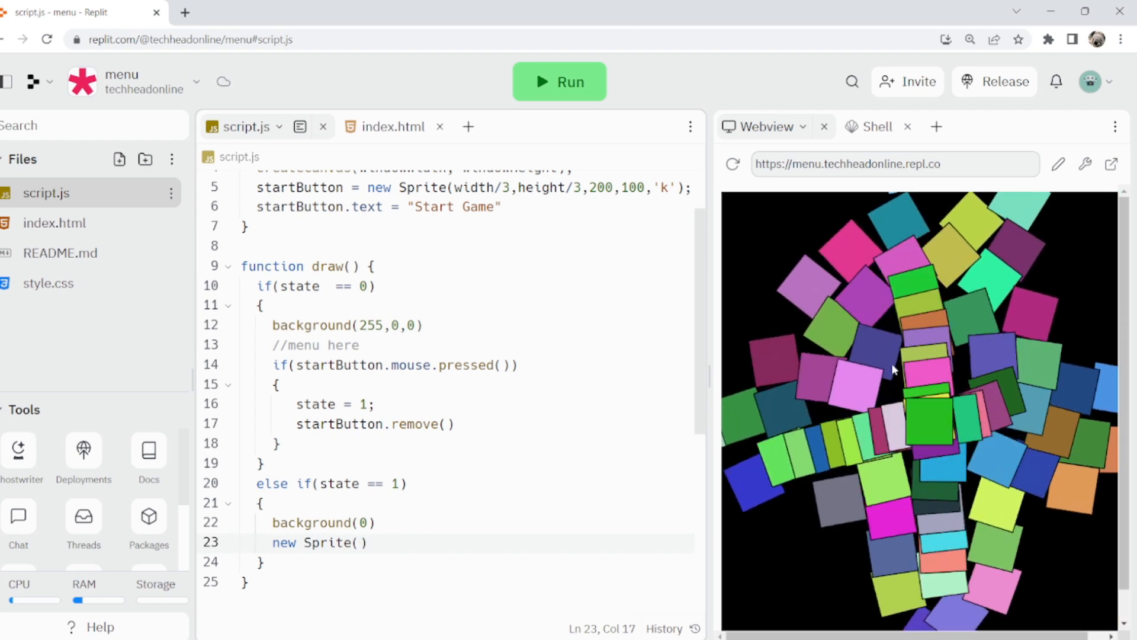